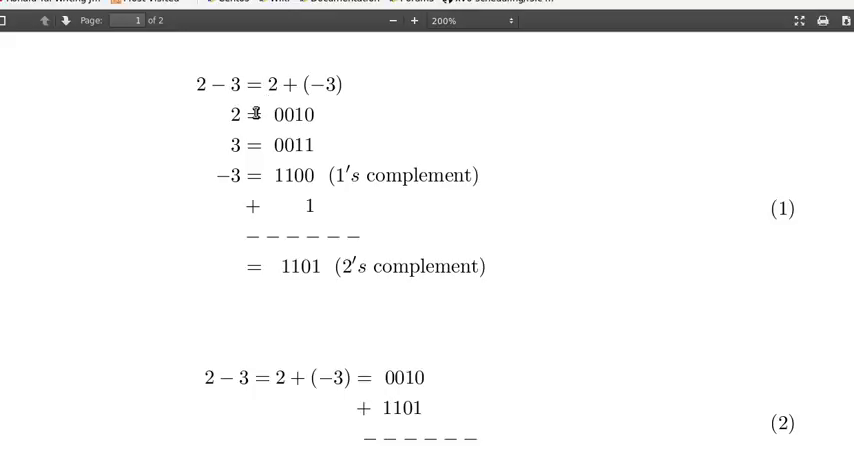
pyautogui.moveTo(258, 105)
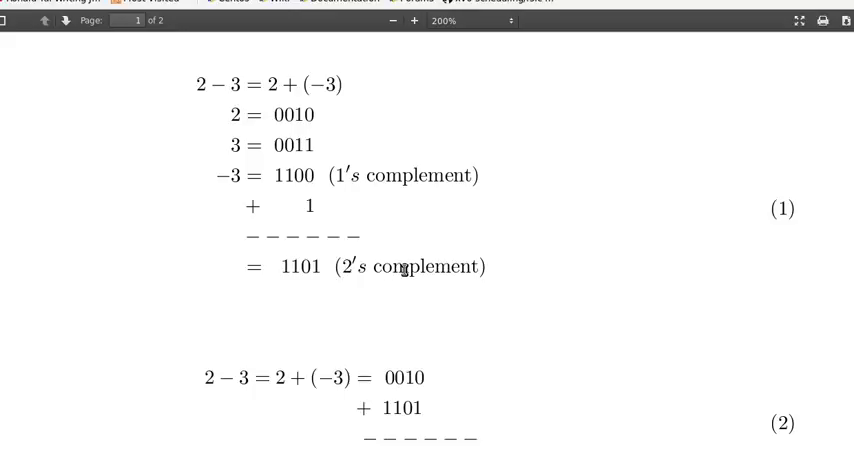
pyautogui.moveTo(211, 199)
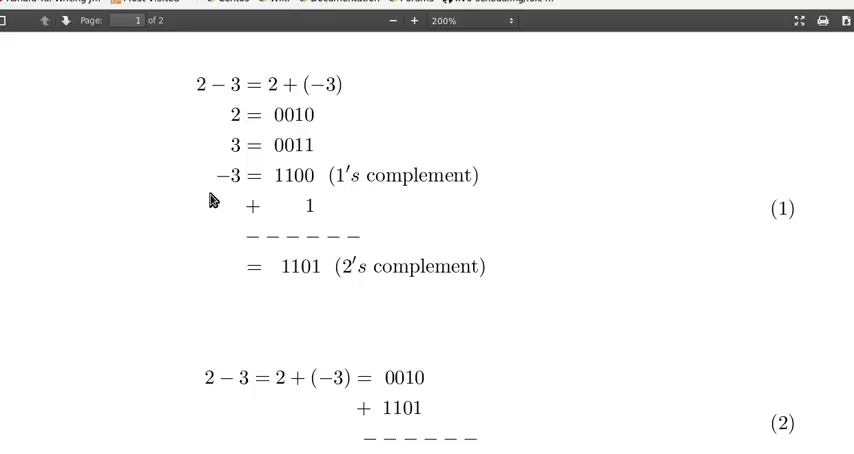
# Scroll the PDF down to equation (2) and the complement-by-xor notes.
pyautogui.scroll(-3)
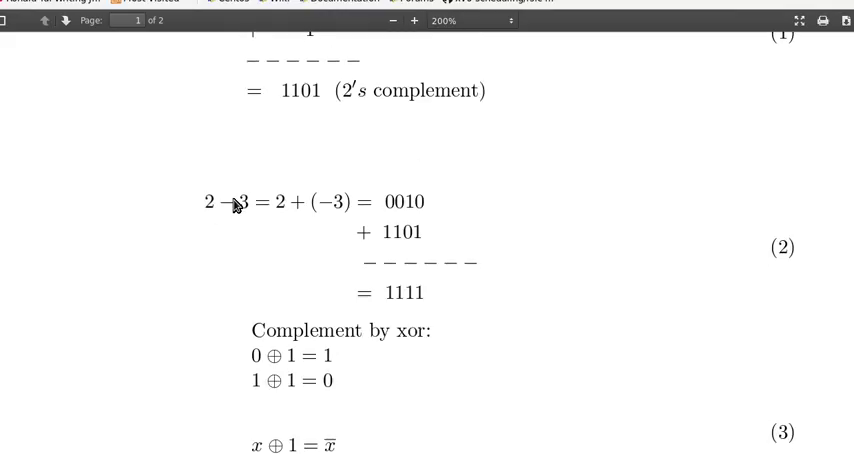
pyautogui.moveTo(285, 211)
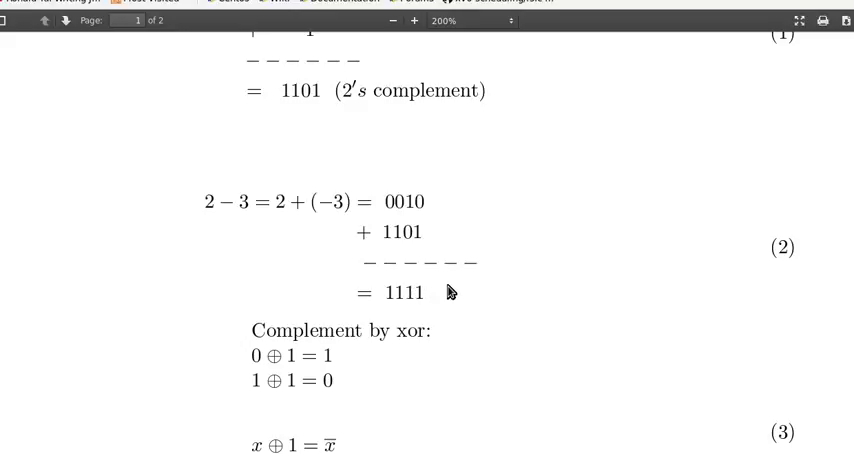
pyautogui.moveTo(455, 290)
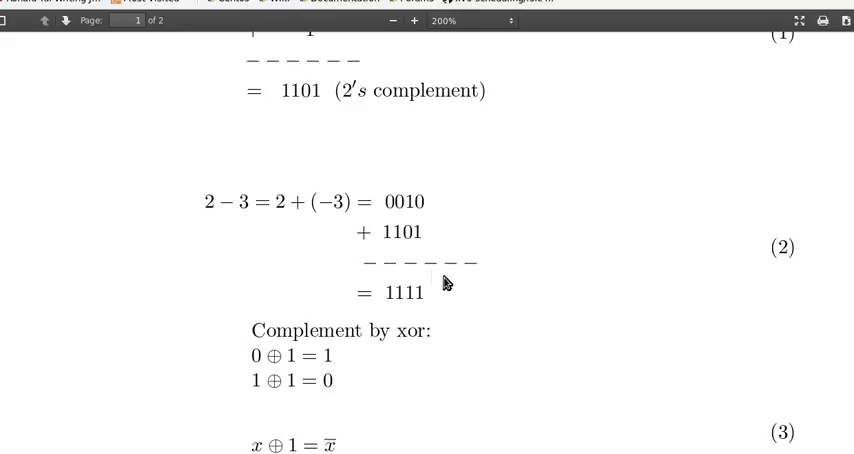
pyautogui.moveTo(352, 257)
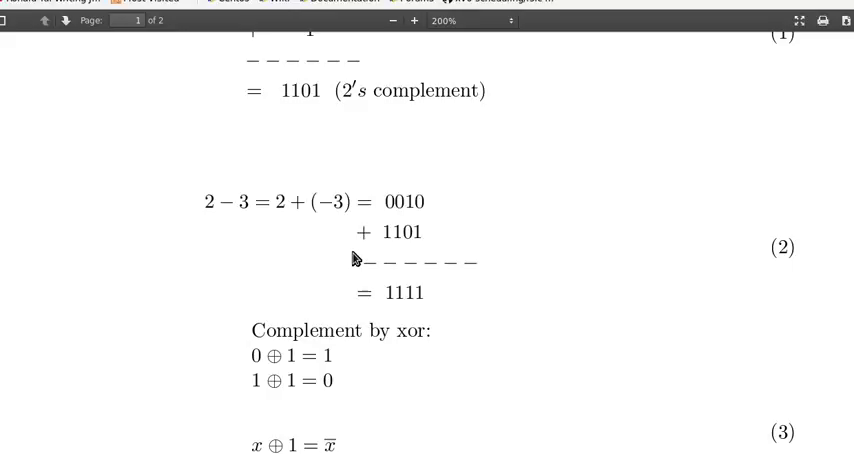
# Scroll past equation (3) to the x ⊕ 0 identity and the top of the M (Control) diagram.
pyautogui.scroll(-3)
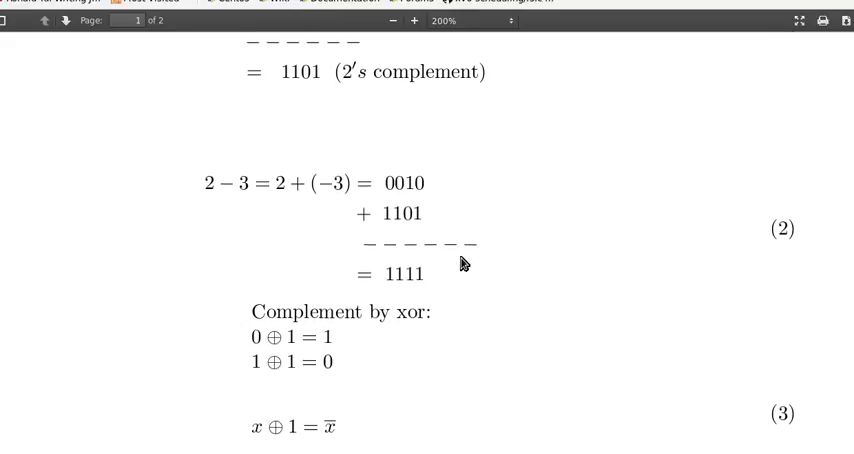
pyautogui.scroll(-3)
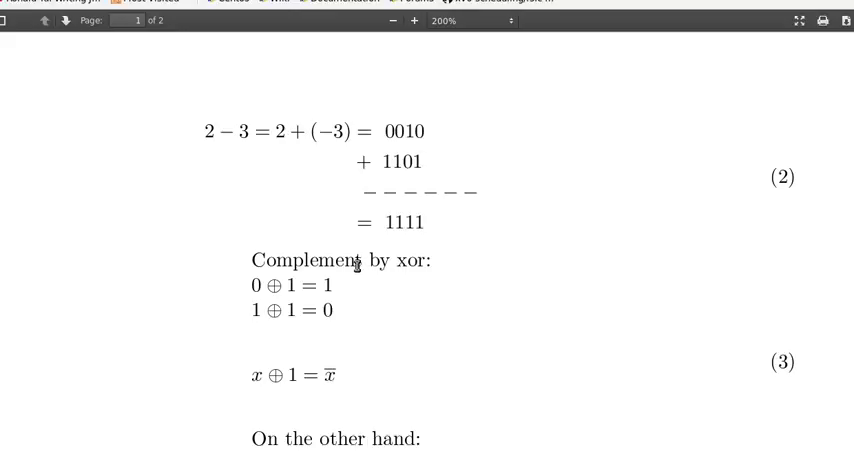
pyautogui.moveTo(278, 258)
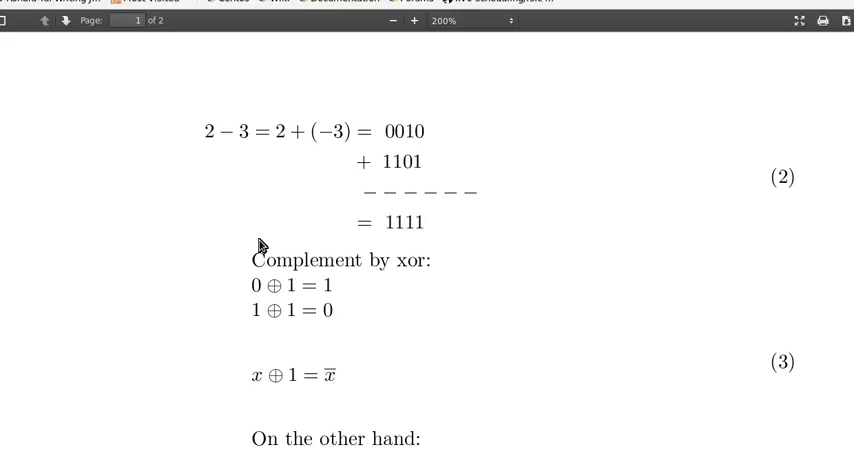
pyautogui.scroll(-3)
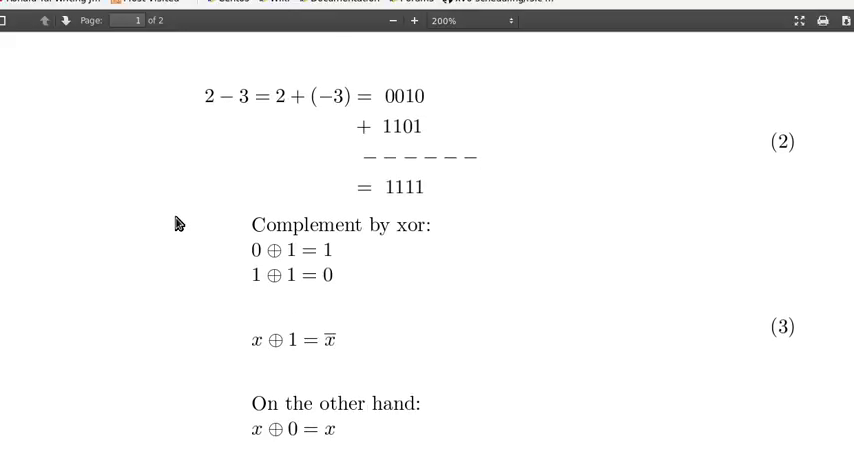
pyautogui.scroll(-3)
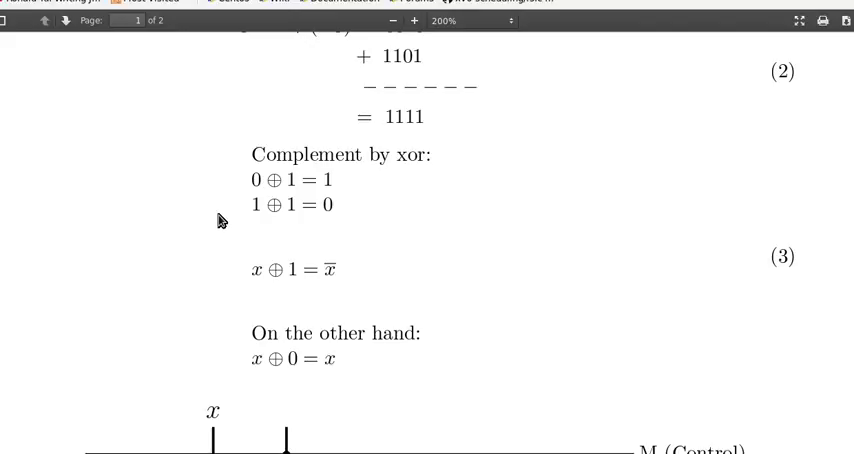
pyautogui.moveTo(273, 192)
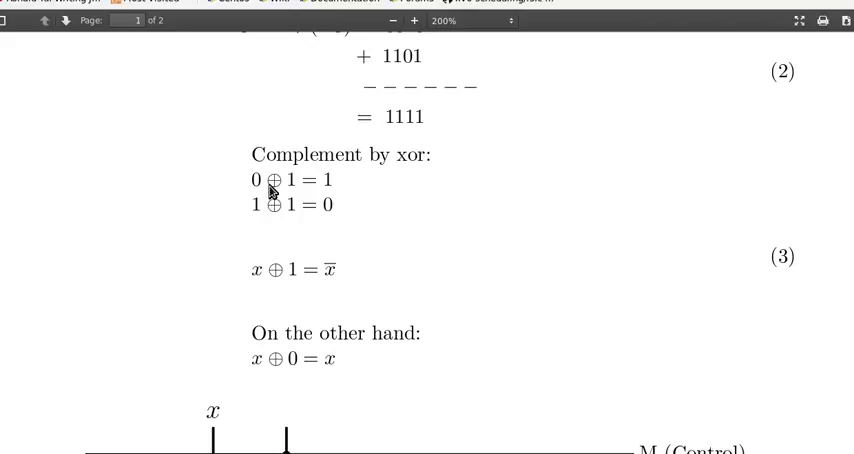
pyautogui.moveTo(285, 183)
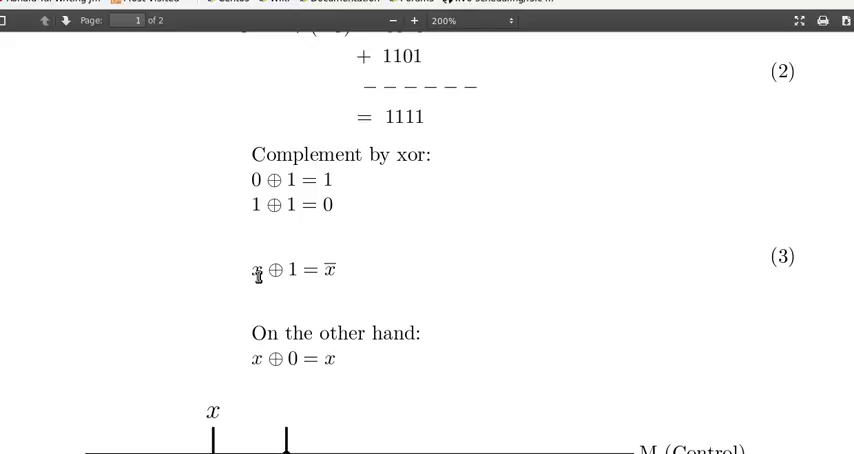
pyautogui.moveTo(270, 274)
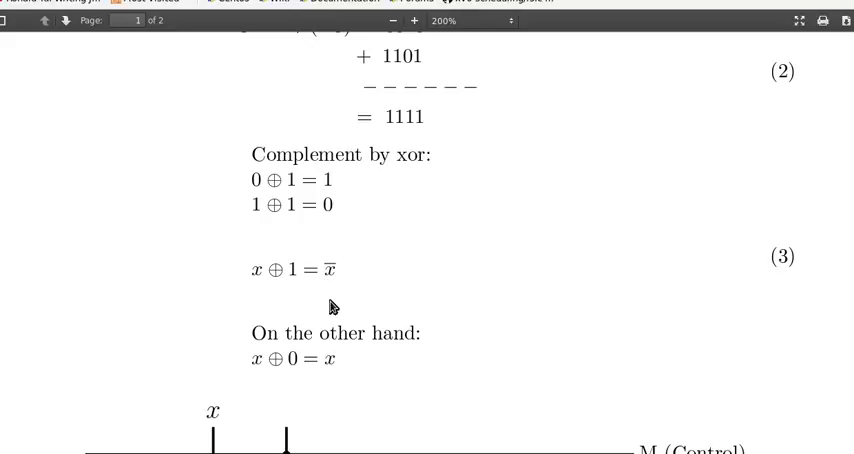
pyautogui.scroll(-3)
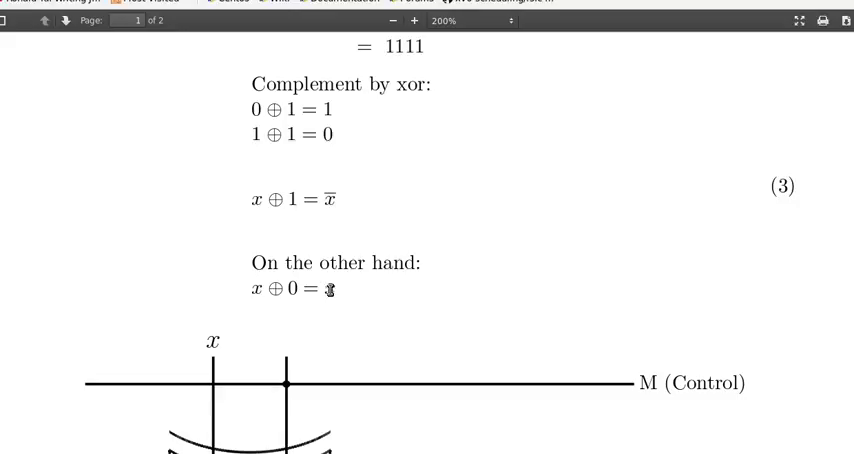
# Scroll until the full XOR gate with inputs x, M and output z is visible.
pyautogui.scroll(-3)
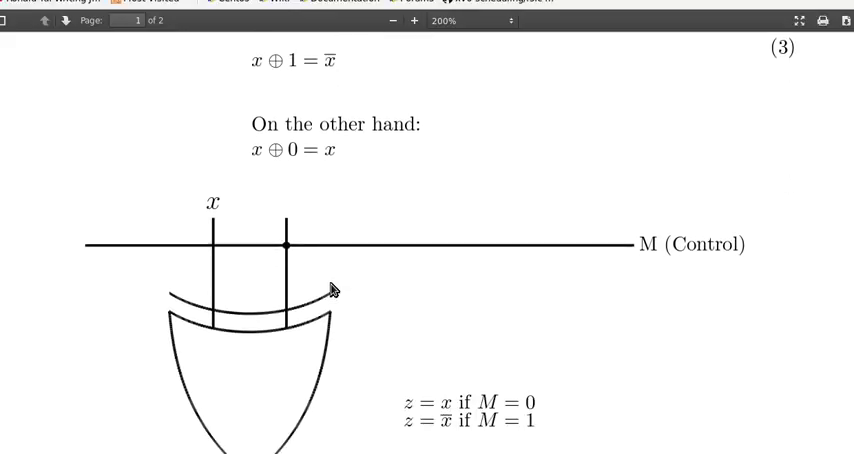
pyautogui.scroll(-3)
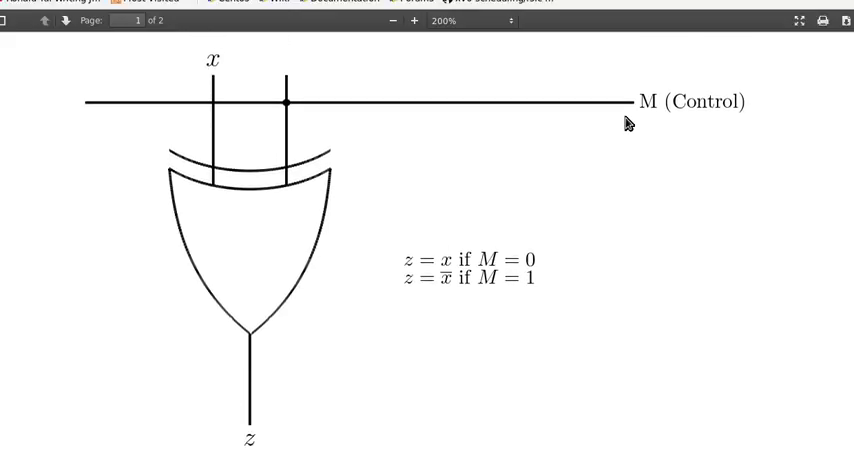
pyautogui.moveTo(200, 62)
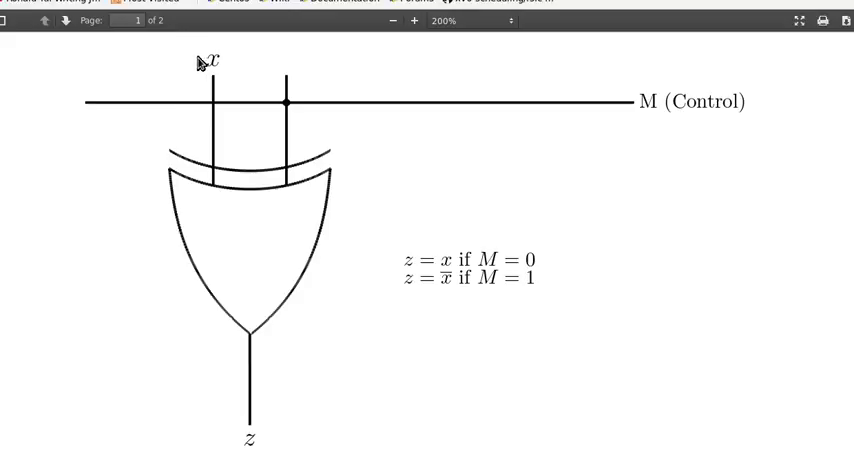
pyautogui.moveTo(200, 67)
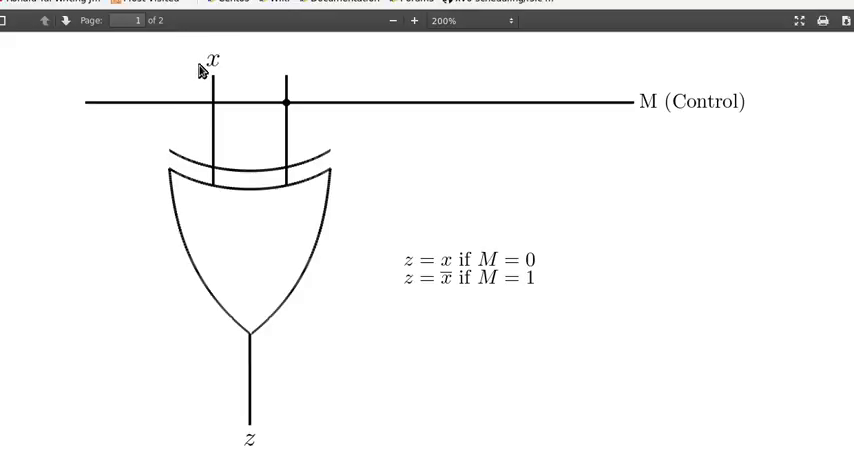
pyautogui.moveTo(203, 63)
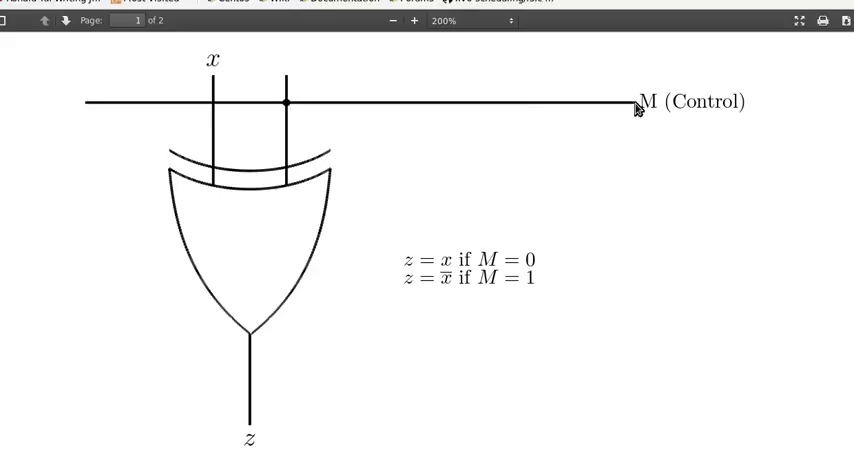
pyautogui.moveTo(418, 243)
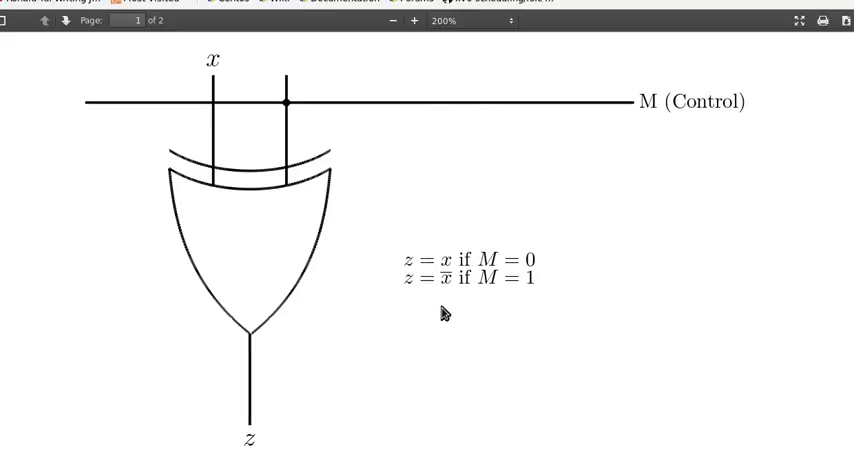
pyautogui.moveTo(399, 298)
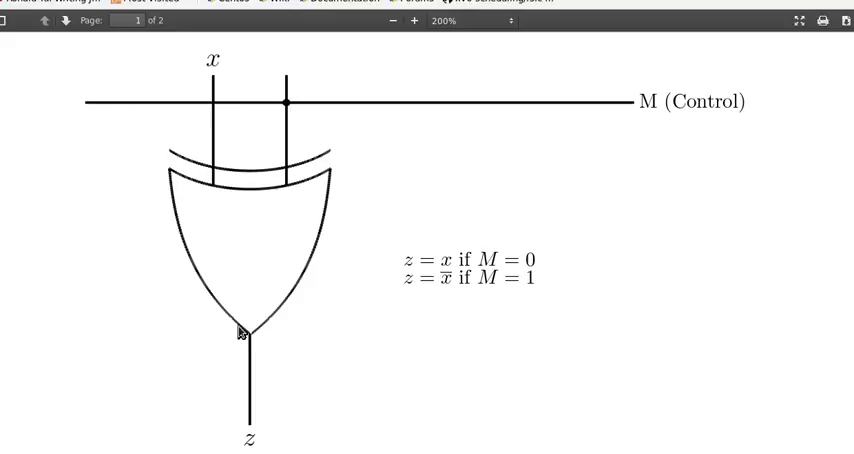
pyautogui.moveTo(243, 333)
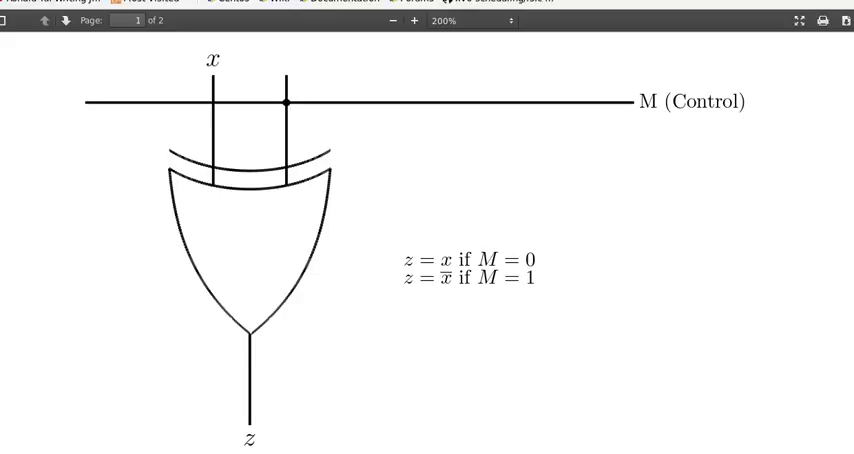
pyautogui.moveTo(608, 122)
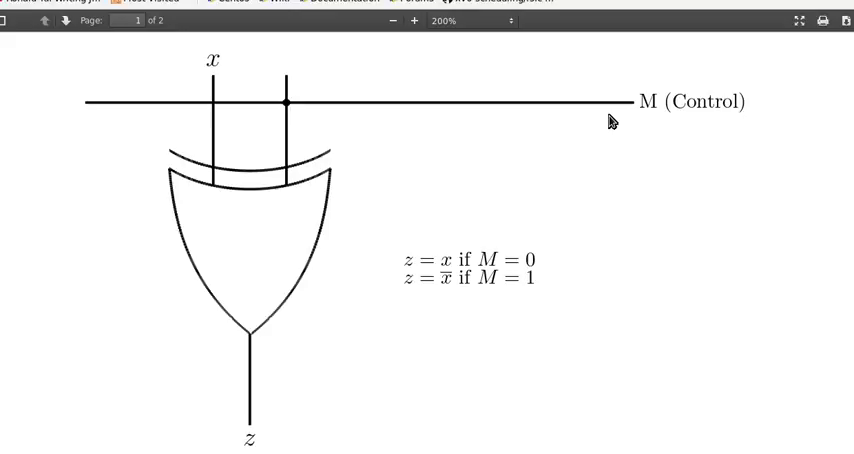
pyautogui.moveTo(558, 18)
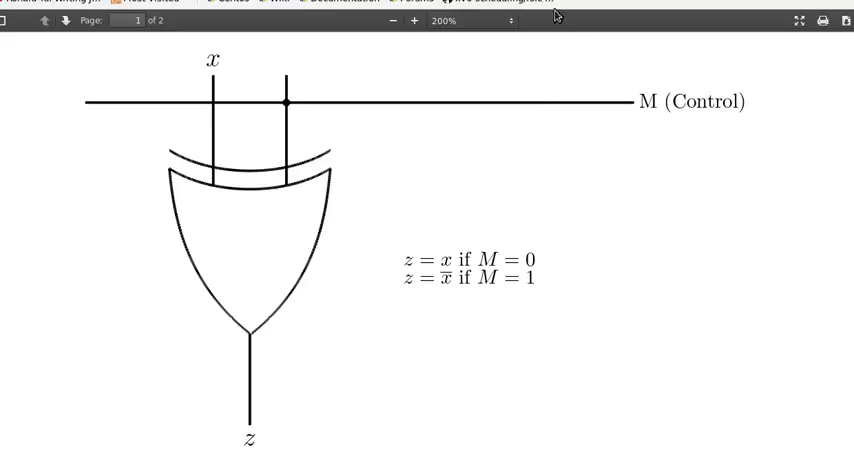
# Scroll the lab page to Figure 4.13, the four-bit adder-subtractor with overflow detection.
pyautogui.scroll(-3)
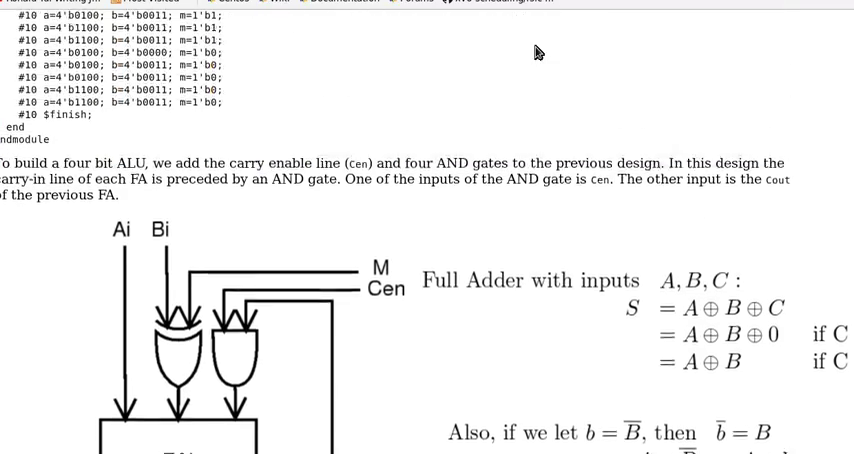
pyautogui.scroll(-3)
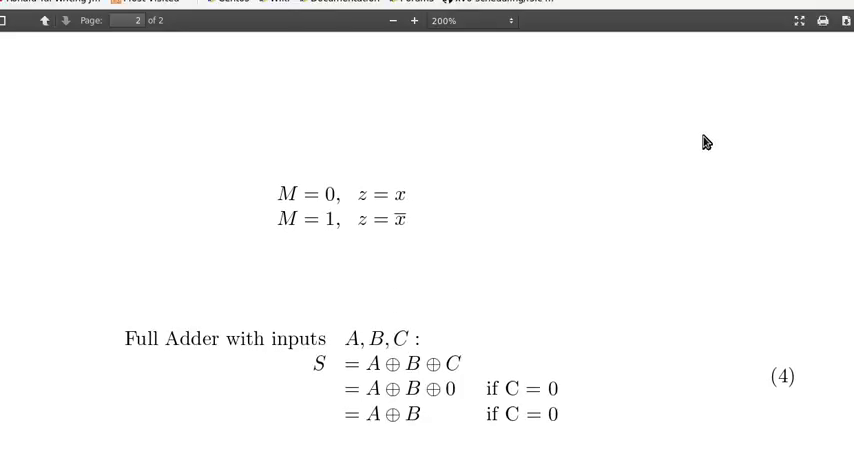
pyautogui.scroll(-3)
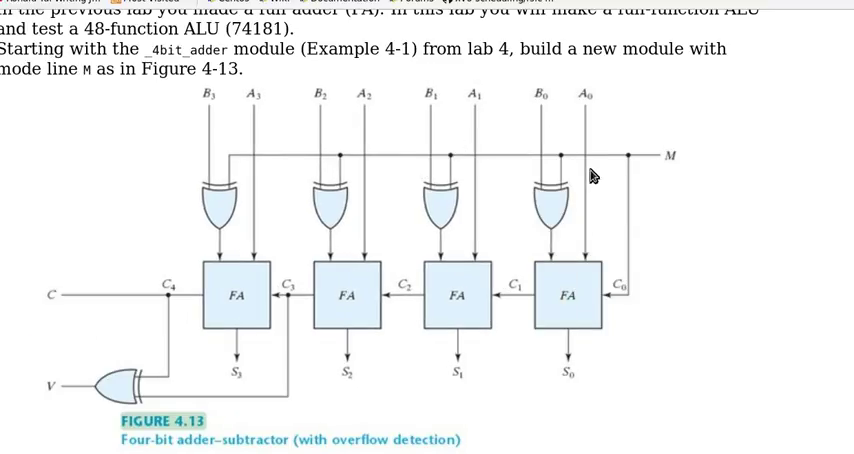
# Scroll the PDF down to the XOR gate diagram with the M (Control) line.
pyautogui.scroll(-3)
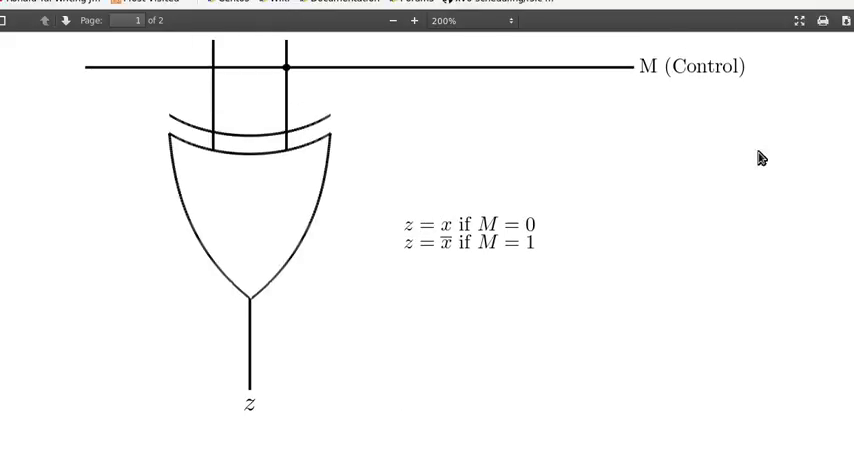
# Scroll the PDF to the 2 − 3 = 2 + (−3) two's complement calculation.
pyautogui.scroll(-3)
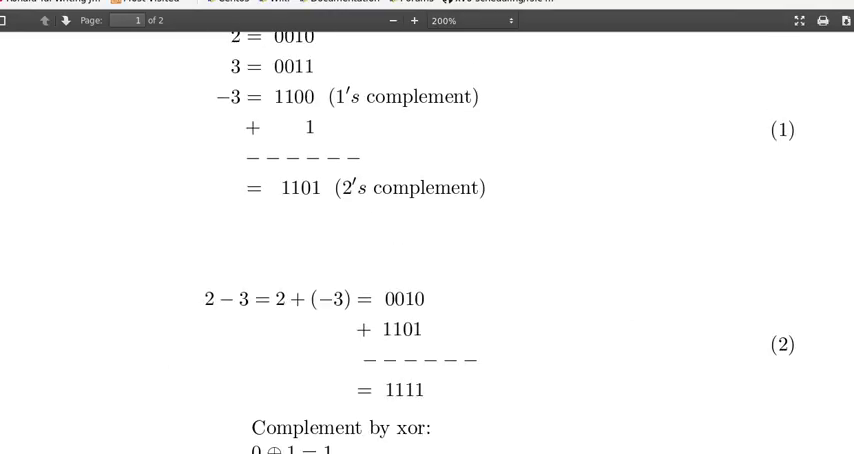
pyautogui.scroll(3)
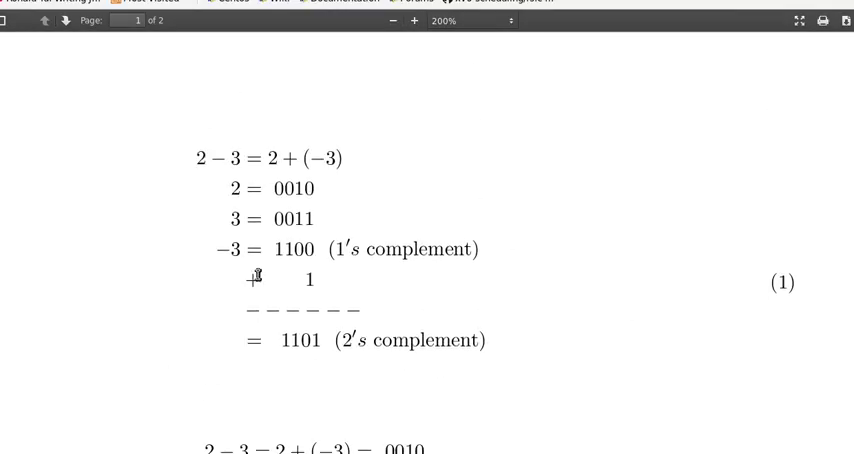
pyautogui.moveTo(305, 370)
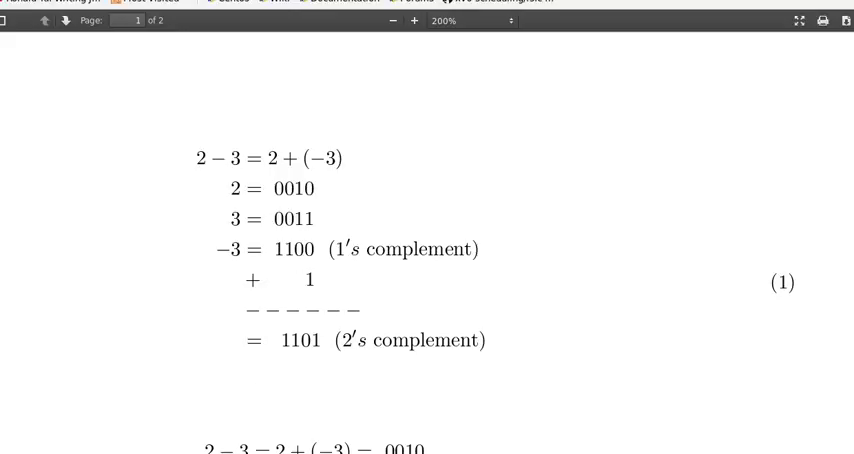
pyautogui.scroll(-3)
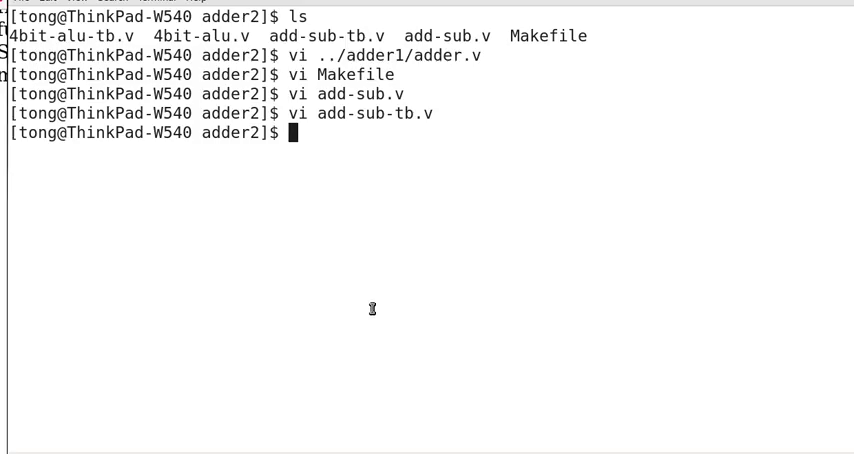
# Clear the screen, list ../adder1/adder.v, and open it in vi.
pyautogui.write('c')
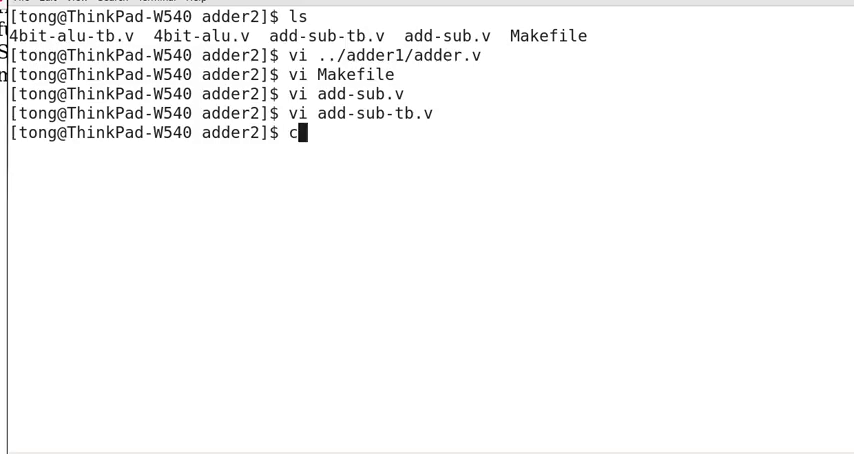
pyautogui.press('Return')
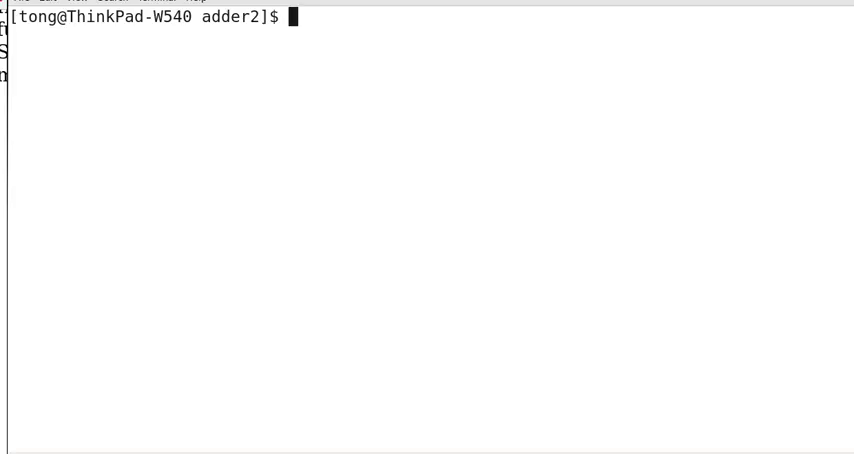
pyautogui.write('ls ../ad')
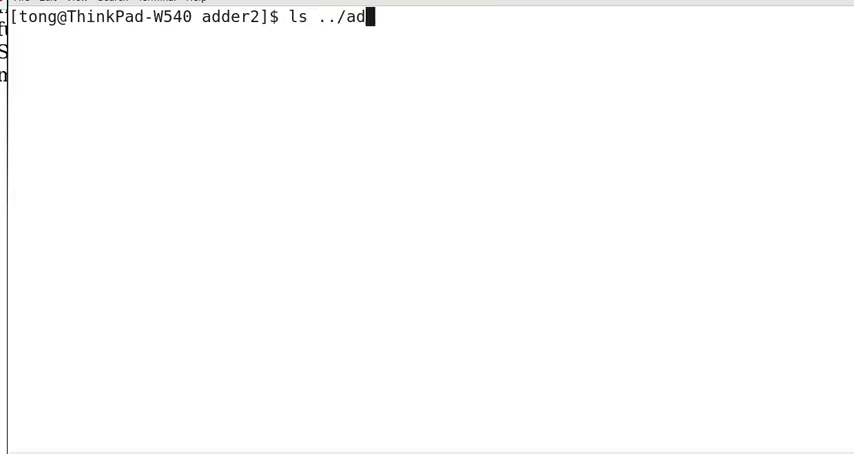
pyautogui.write('der1/a')
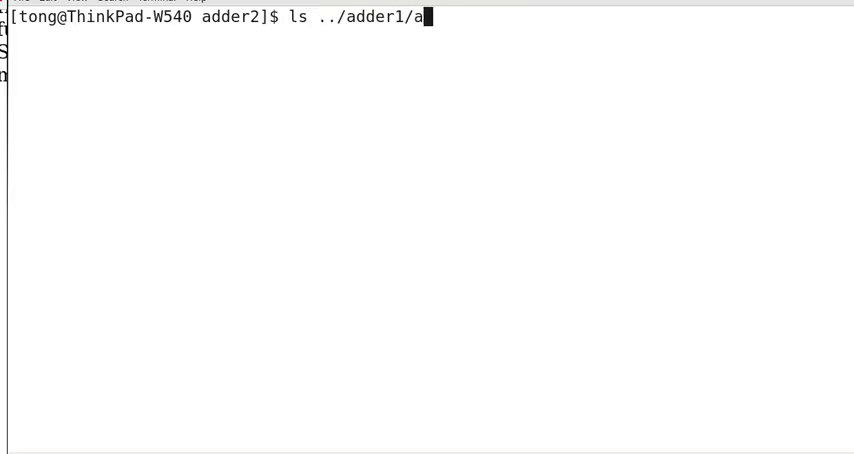
pyautogui.press('Return')
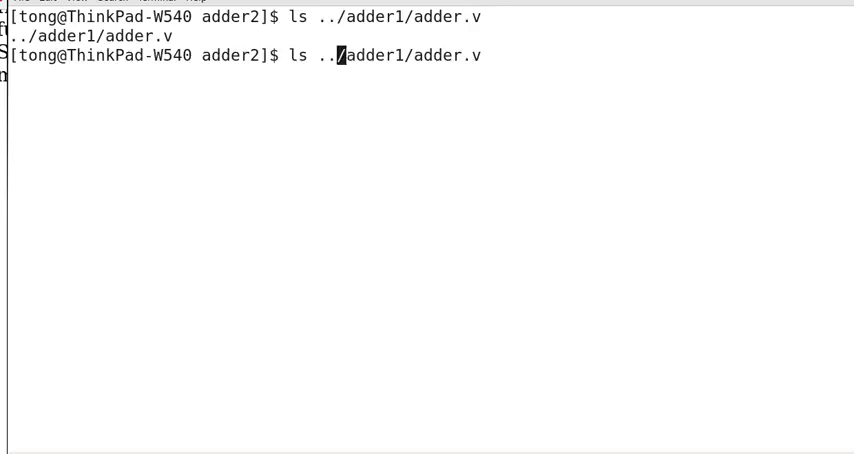
pyautogui.write('vi')
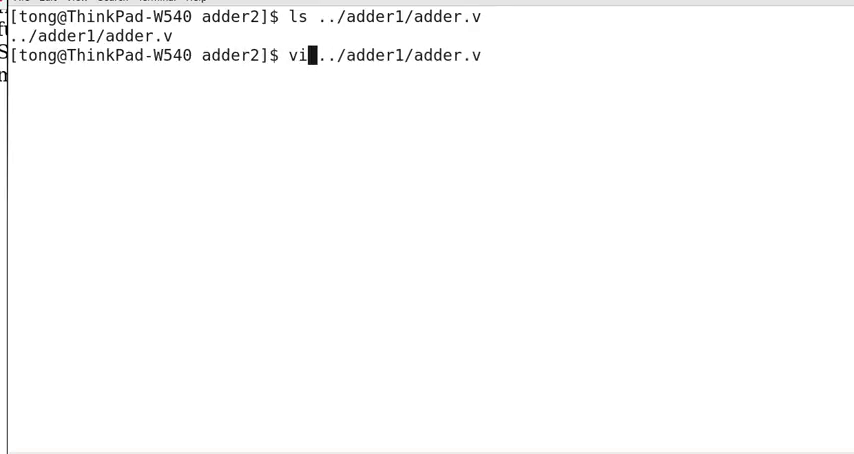
pyautogui.press('Return')
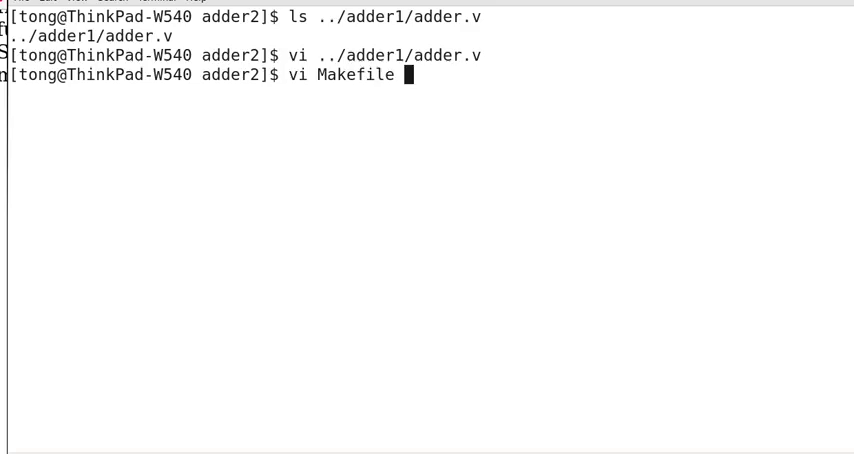
# Browse the Makefile's iverilog rules for add-sub and 4bit-alu, then quit unchanged.
pyautogui.press('Return')
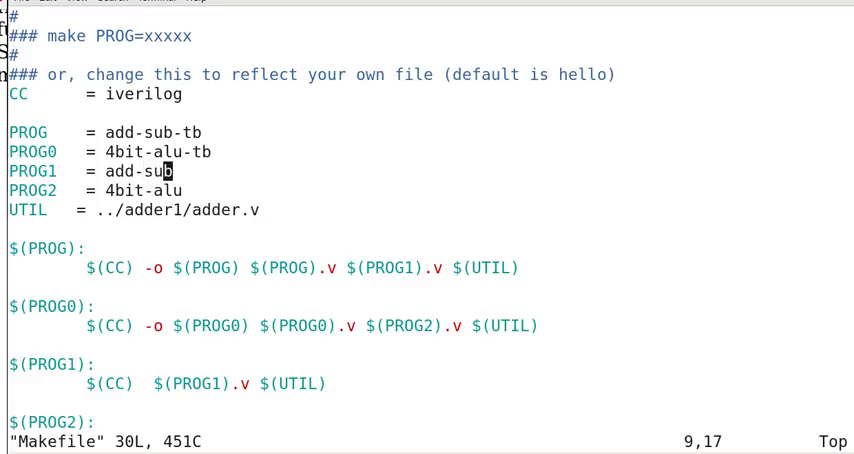
pyautogui.press('Down')
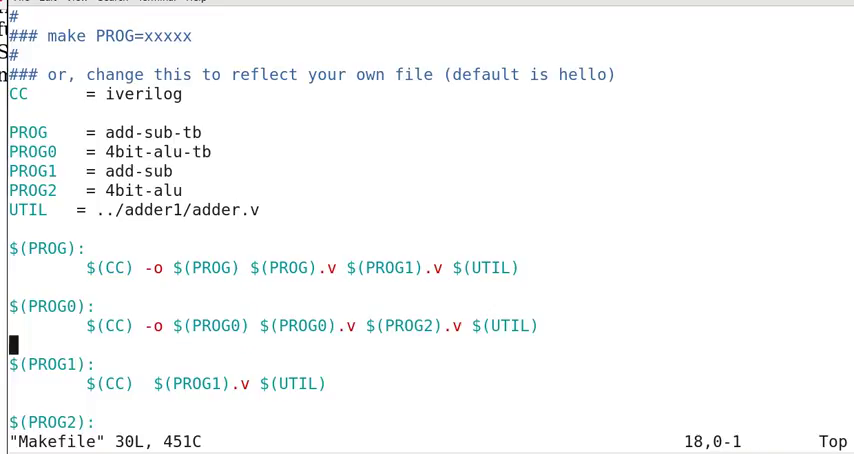
pyautogui.scroll(-3)
pyautogui.write(':q')
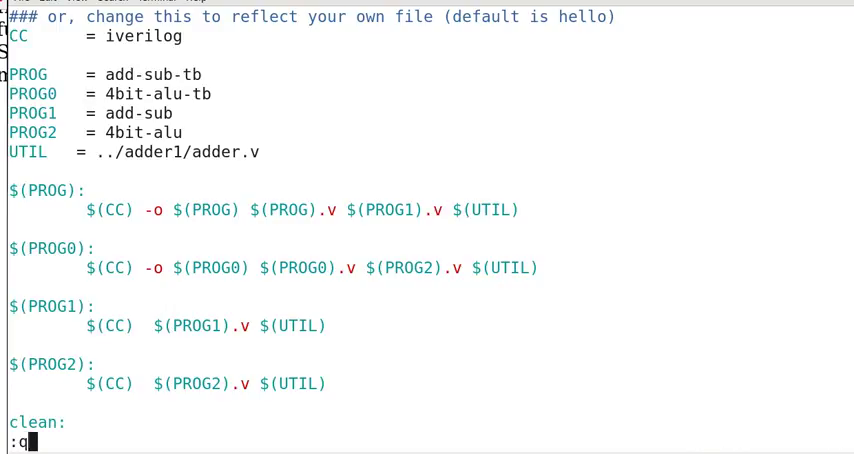
pyautogui.press('Return')
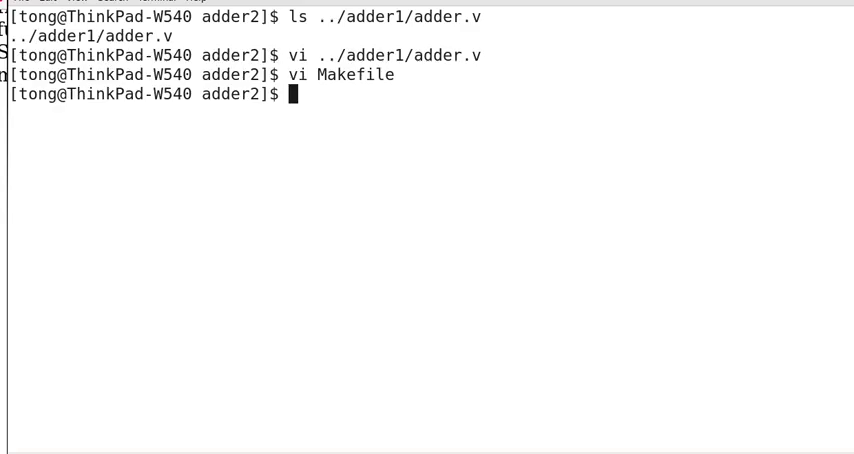
# List the directory, clear the screen, and open add-sub.v in vi.
pyautogui.write('ls')
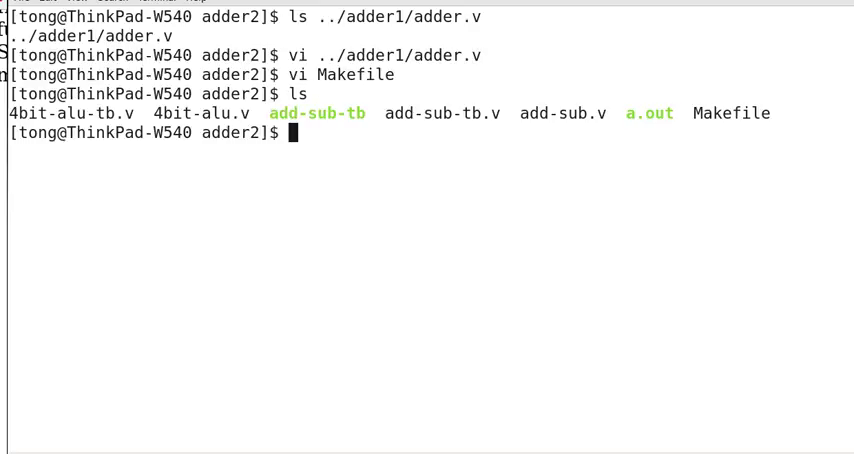
pyautogui.write('cl')
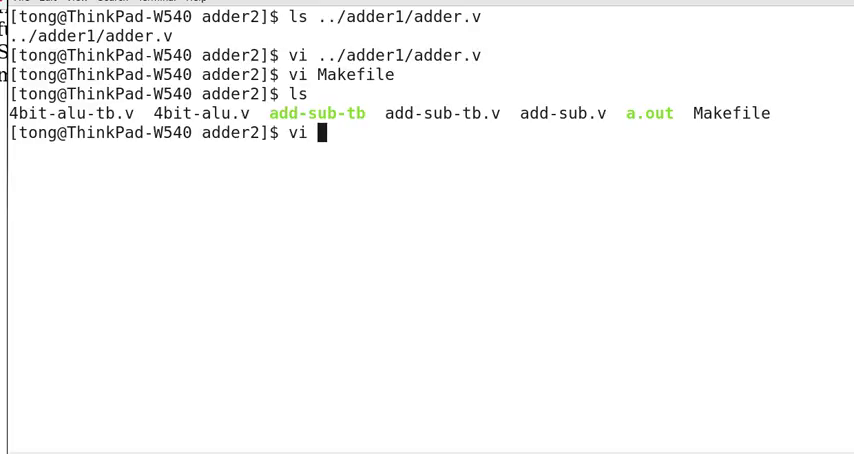
pyautogui.write('add-sub')
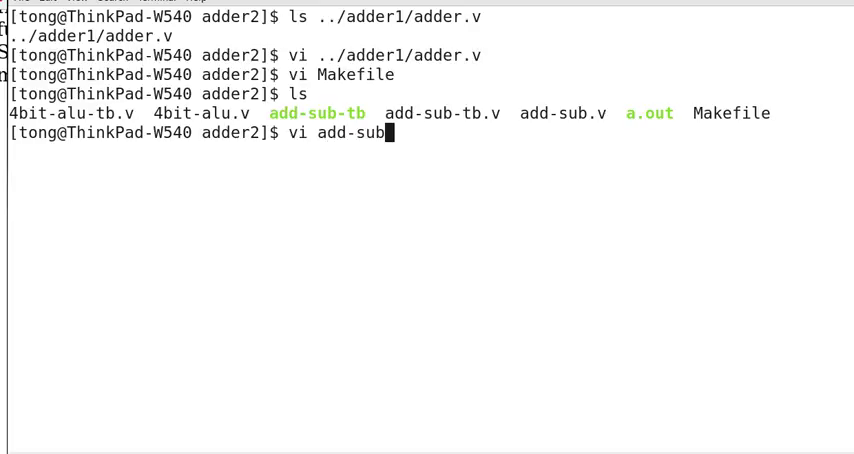
pyautogui.press('Return')
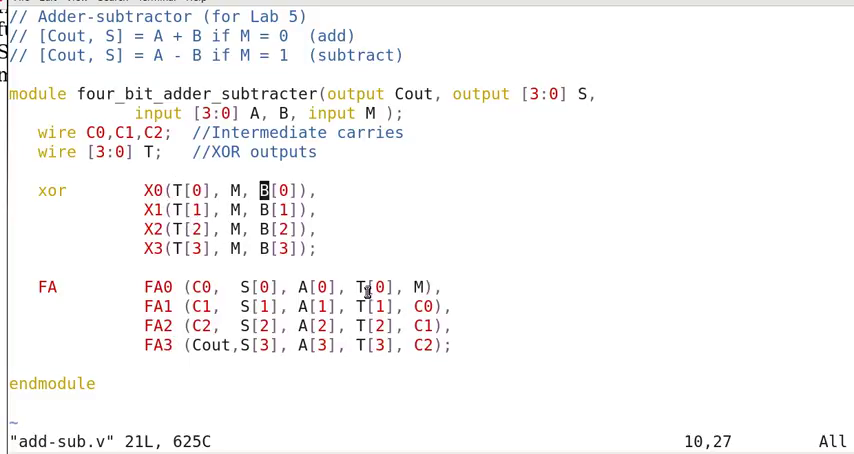
pyautogui.moveTo(566, 295)
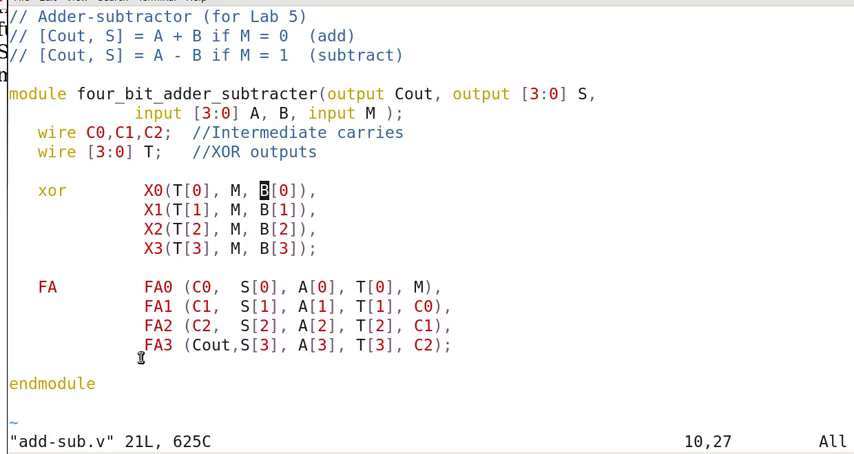
pyautogui.moveTo(227, 286)
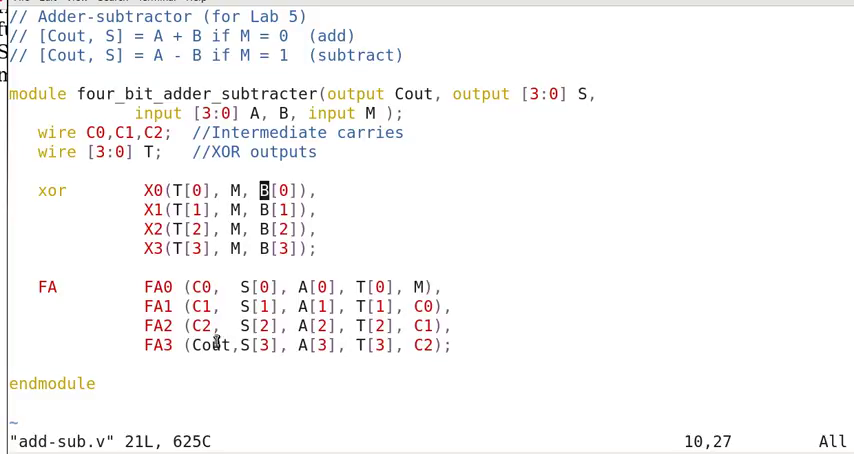
pyautogui.moveTo(773, 210)
pyautogui.write('m')
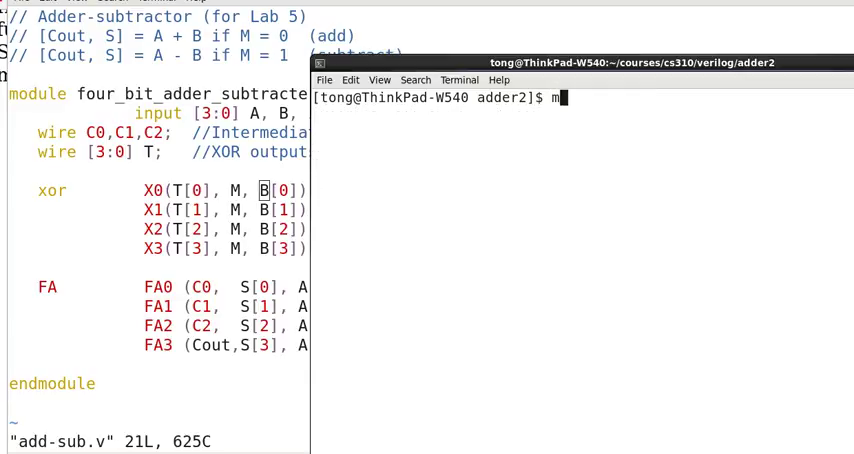
# Run make add-sub to compile add-sub.v with ../adder1/adder.v via iverilog.
pyautogui.write('ake a')
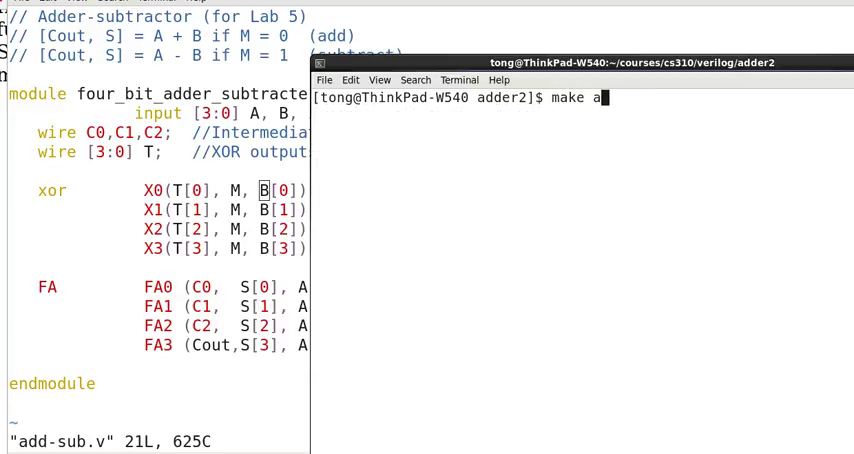
pyautogui.write('dd-sub')
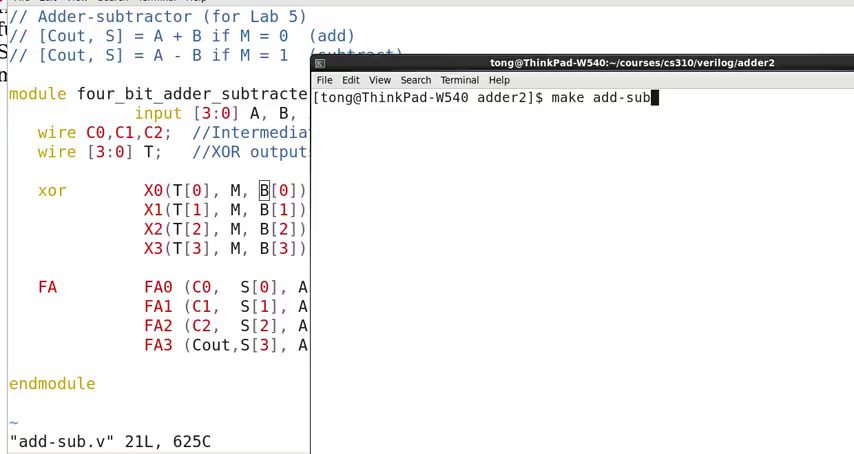
pyautogui.press('Return')
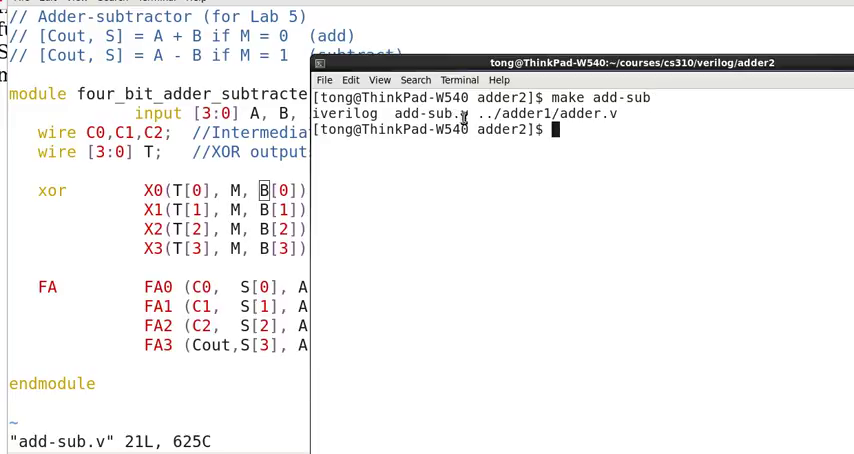
pyautogui.moveTo(525, 156)
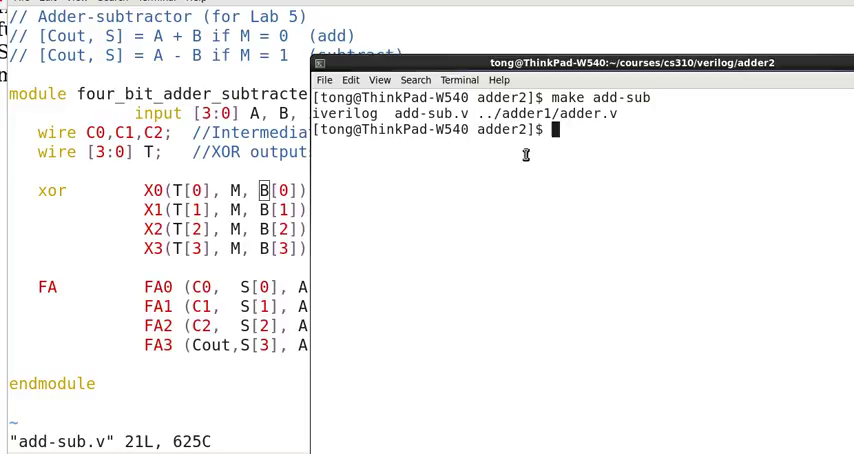
pyautogui.moveTo(127, 236)
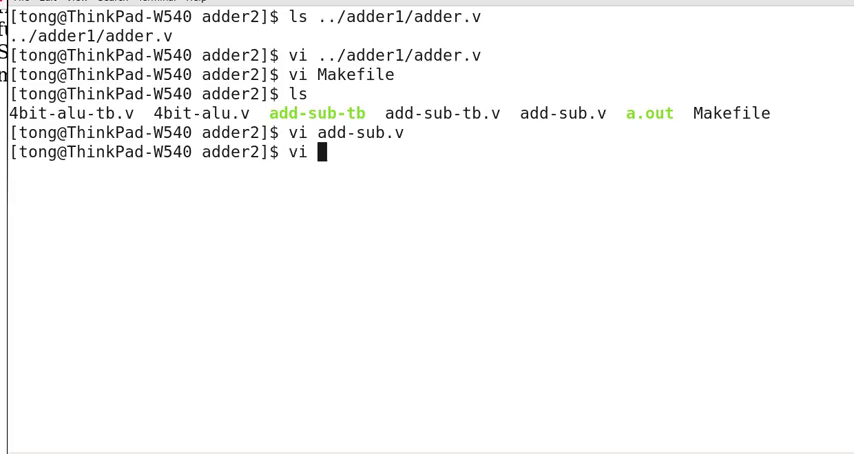
# Open add-sub-tb.v and read its #10 stimulus sequence down to $finish.
pyautogui.write('add-sub-tb.v')
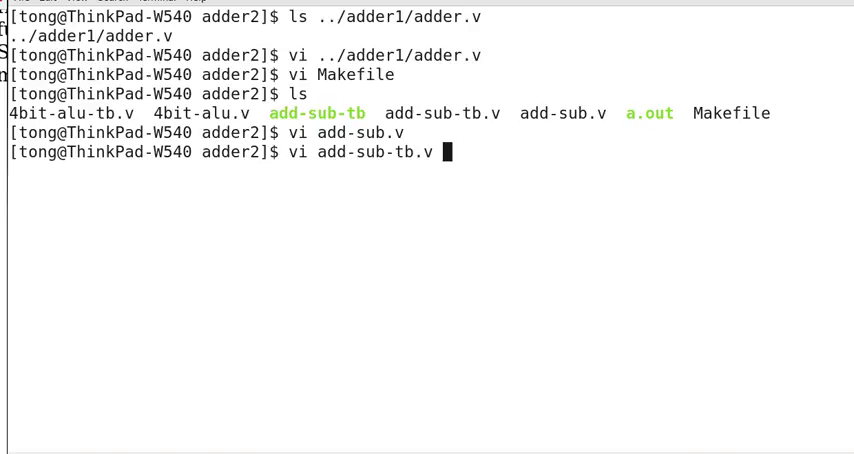
pyautogui.press('Return')
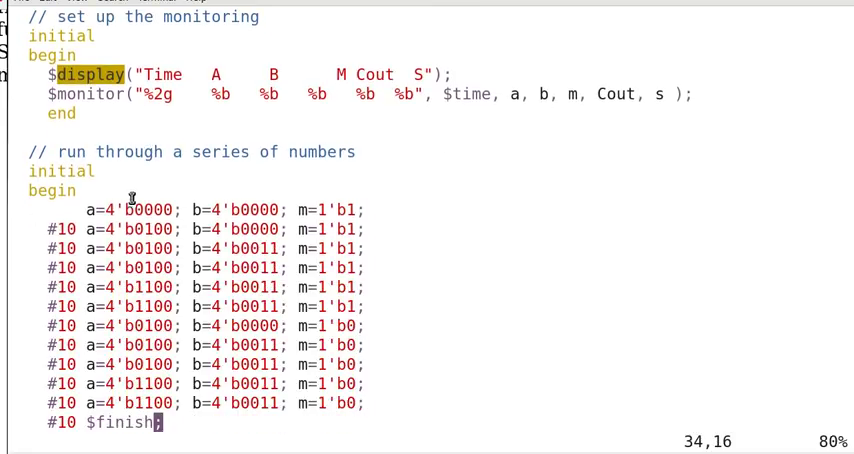
pyautogui.scroll(-3)
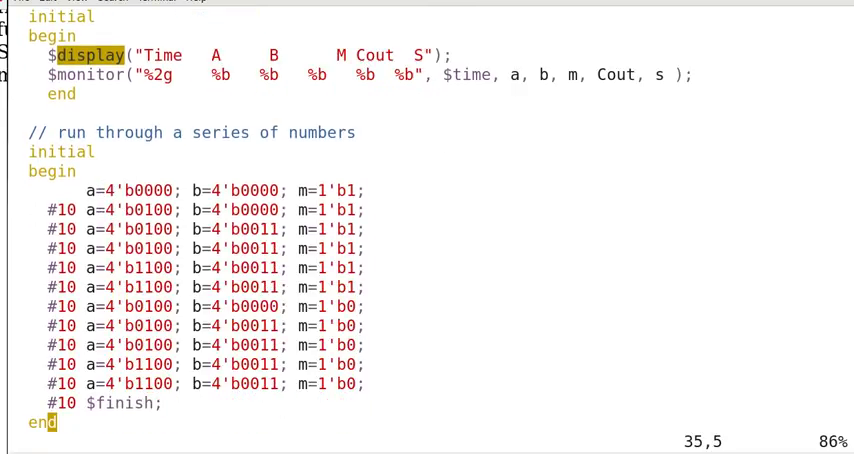
pyautogui.moveTo(330, 214)
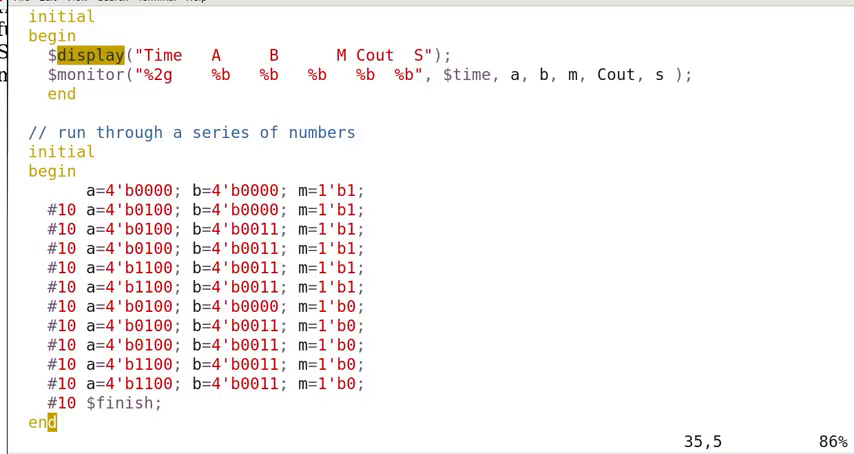
pyautogui.scroll(-3)
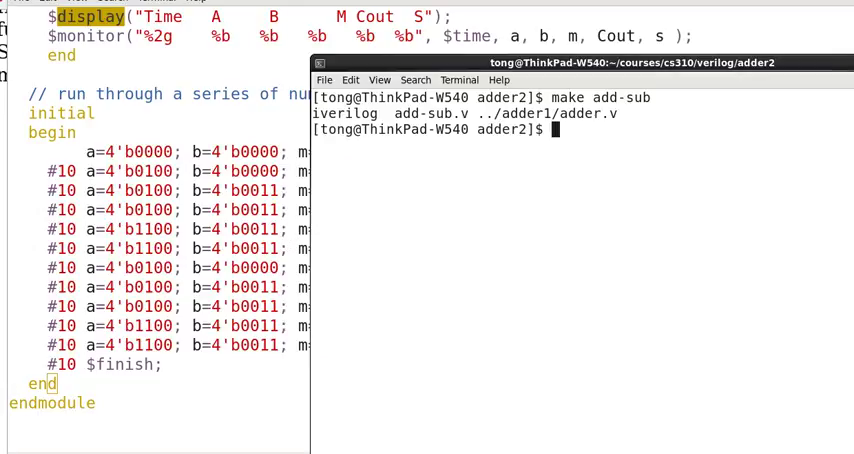
# Try make clear, which fails, then make, which reports add-sub-tb up to date.
pyautogui.write('make')
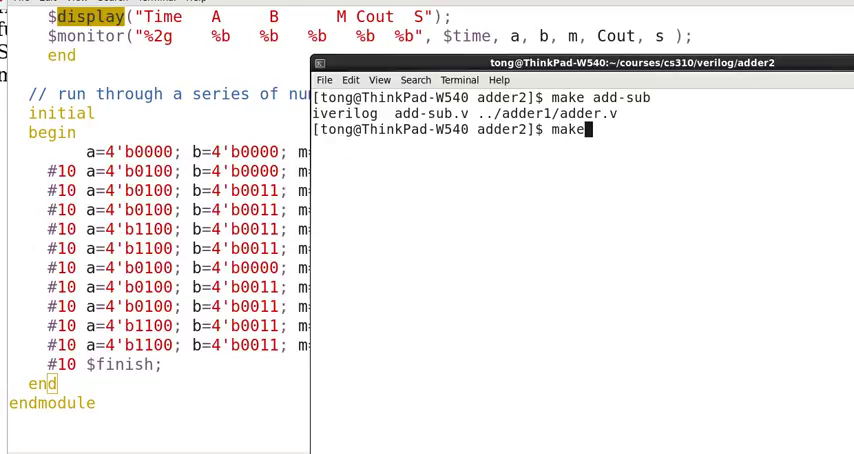
pyautogui.write('cl')
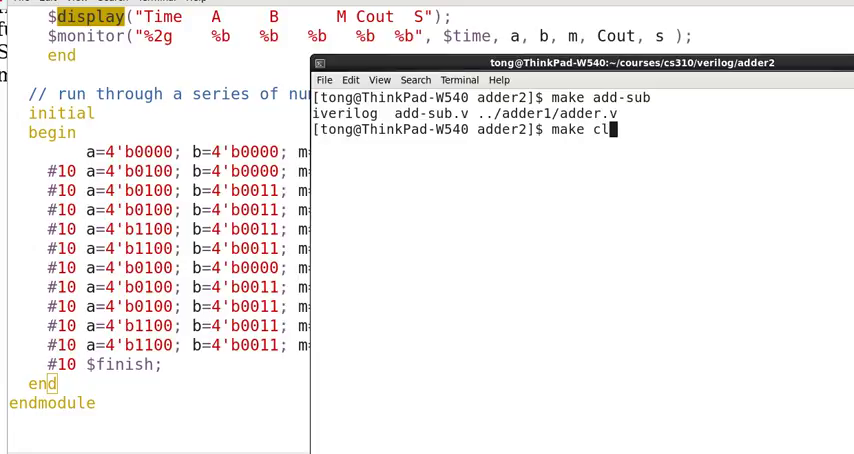
pyautogui.write('ar')
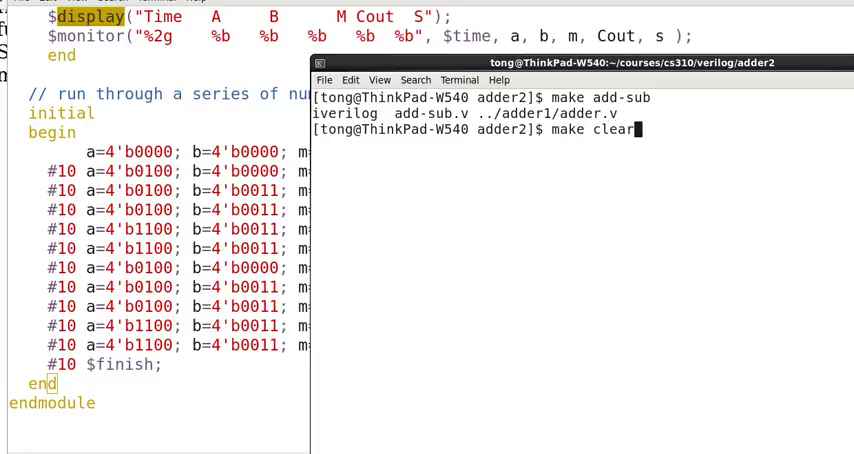
pyautogui.press('Return')
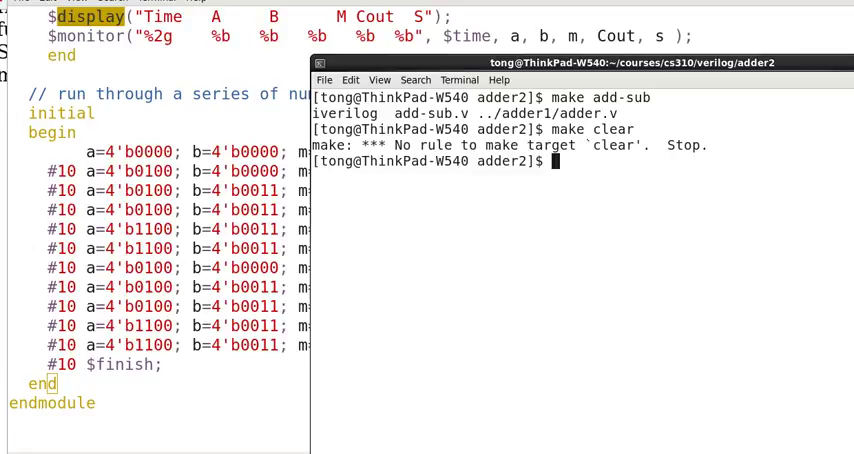
pyautogui.press('Return')
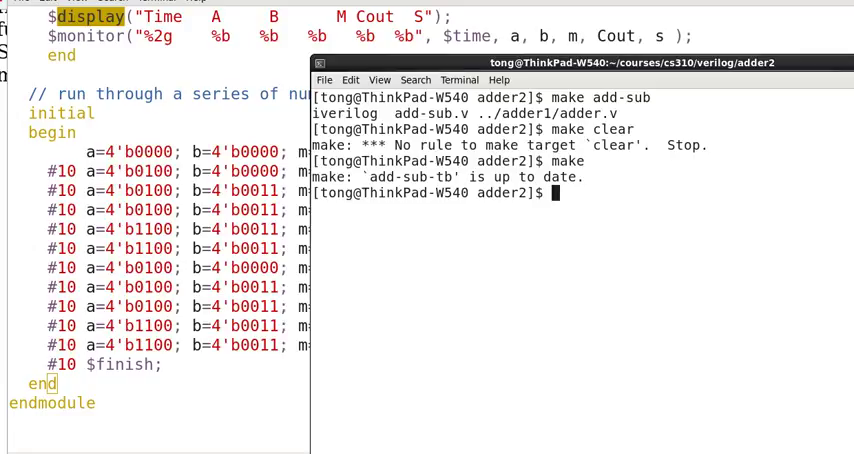
# Remove the stale add-sub-tb binary so make recompiles it with iverilog.
pyautogui.write('rm')
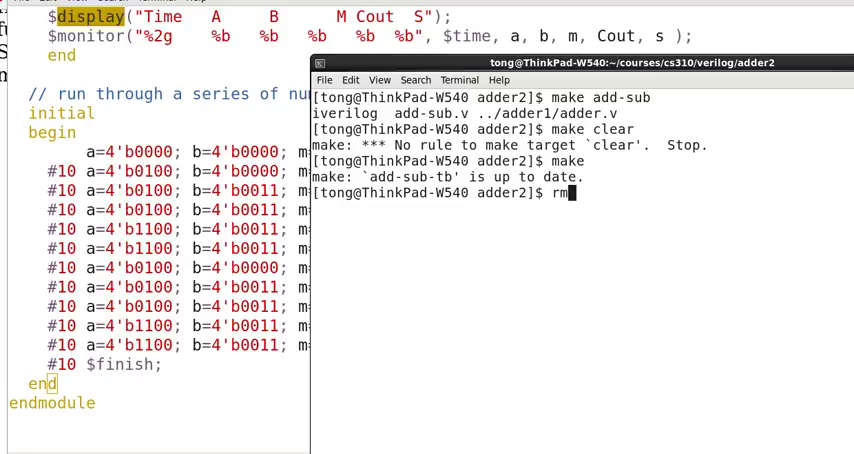
pyautogui.write('add-sub-tb')
pyautogui.write('make')
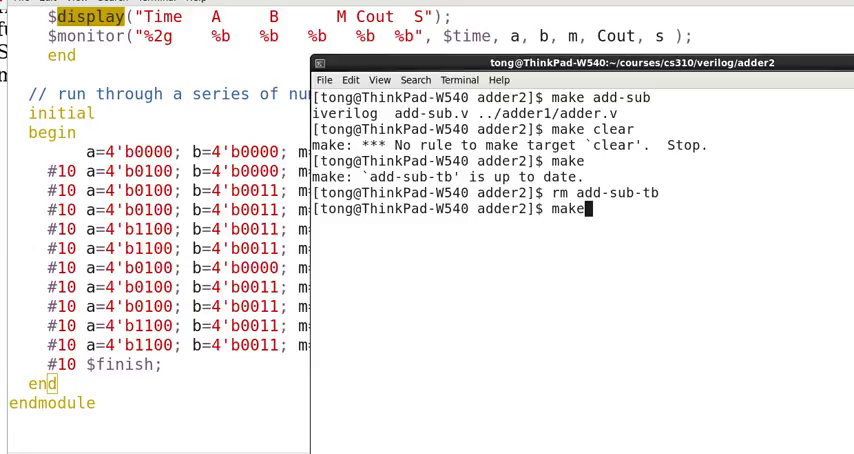
pyautogui.press('Return')
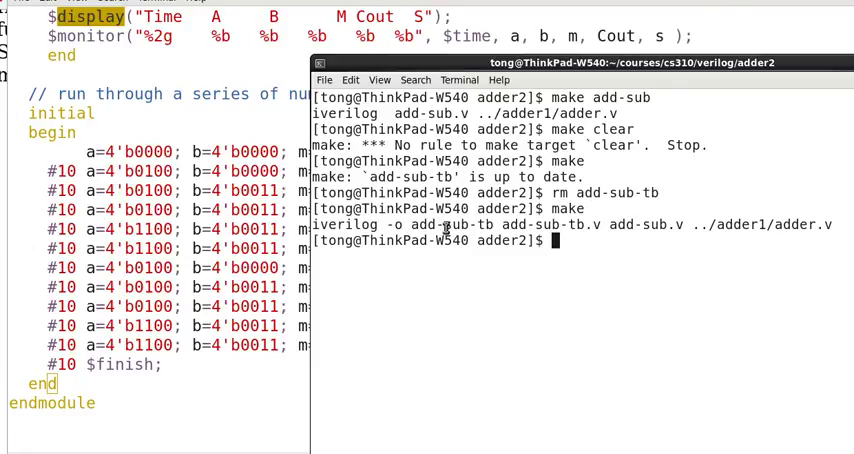
pyautogui.moveTo(638, 249)
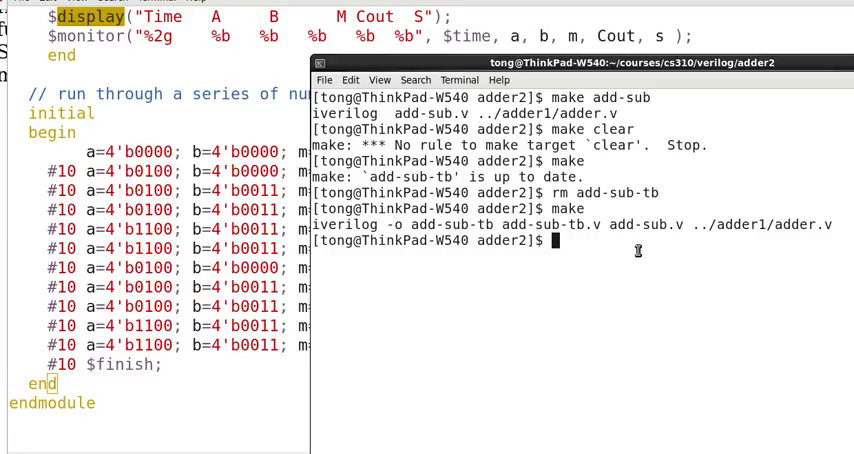
# Run ./add-sub-tb to print the A, B, M, Cout, S table from time 0 to 90.
pyautogui.write('./ad')
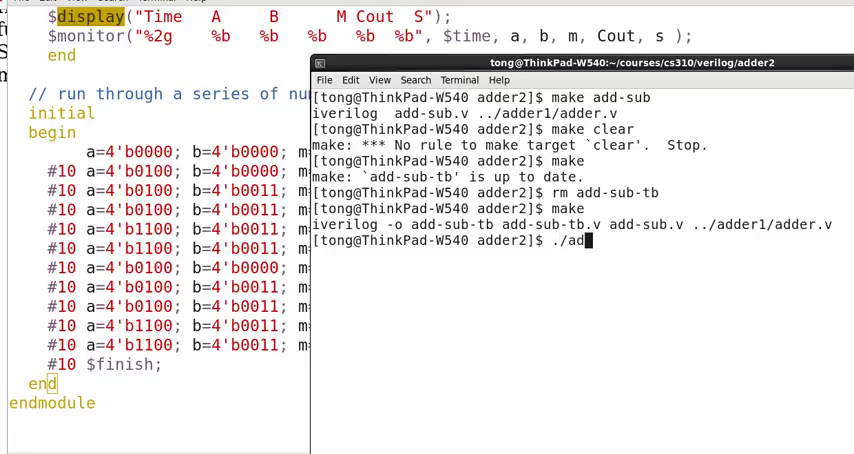
pyautogui.write('d-sub-tb')
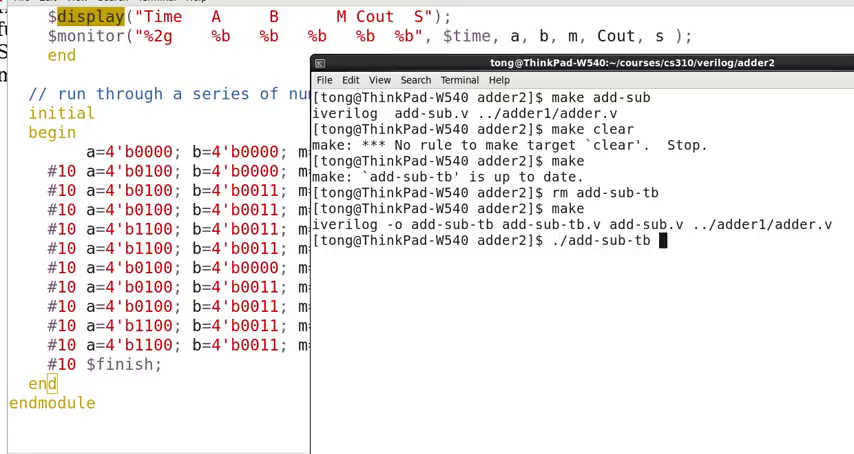
pyautogui.press('Return')
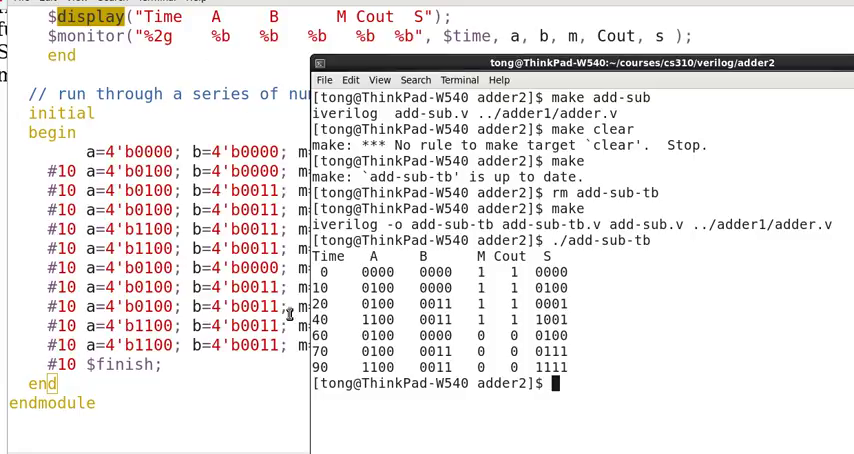
pyautogui.moveTo(425, 356)
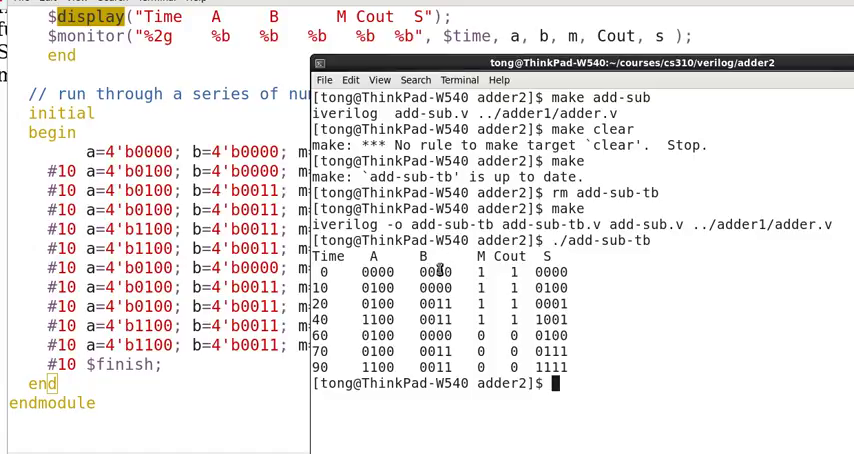
pyautogui.moveTo(510, 318)
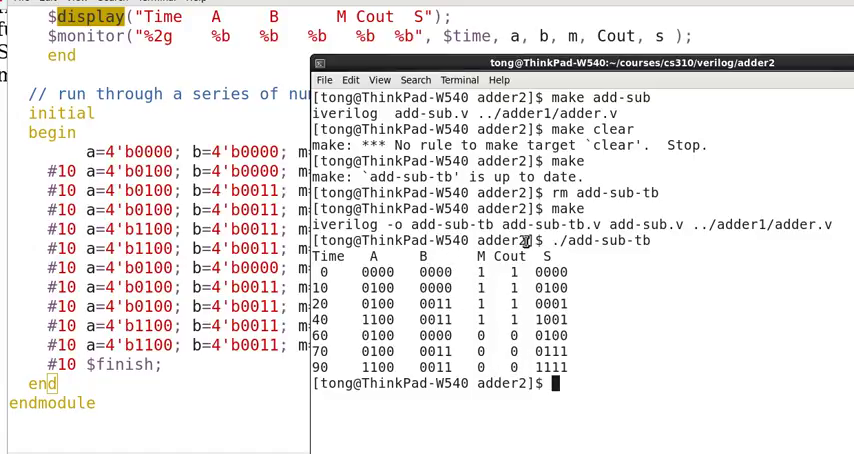
pyautogui.moveTo(620, 390)
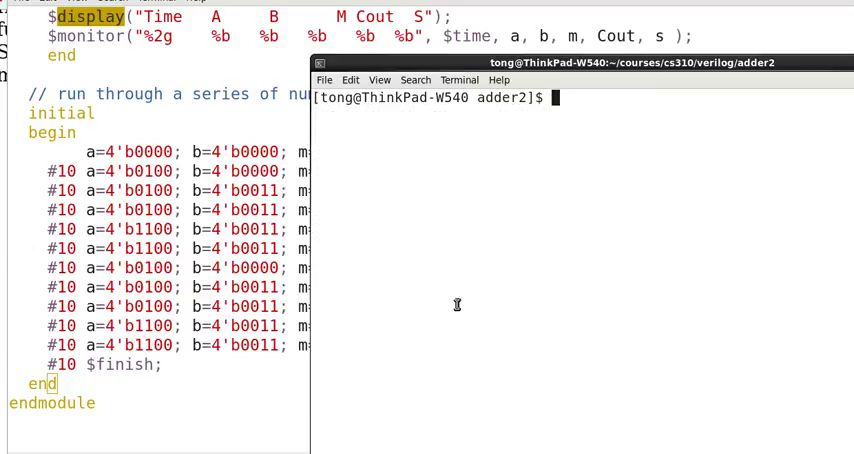
pyautogui.moveTo(105, 94)
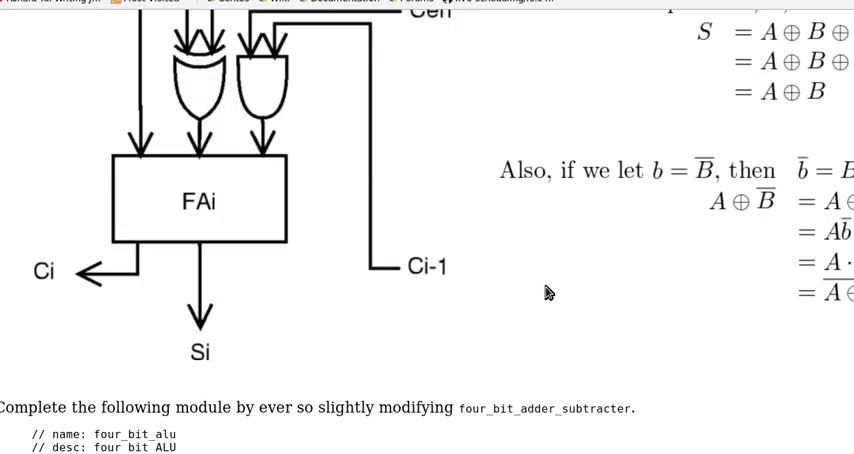
# Scroll the lab PDF to the four_bit_alu comments defining add, subtract, xor and xnor.
pyautogui.scroll(-3)
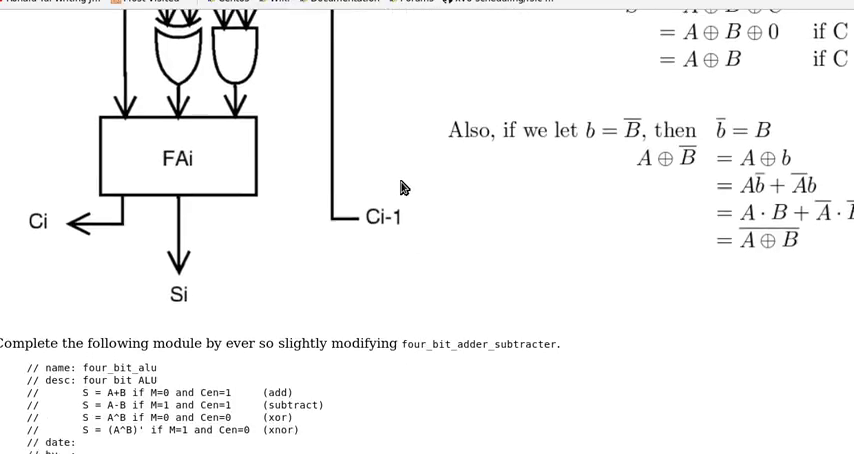
pyautogui.scroll(-3)
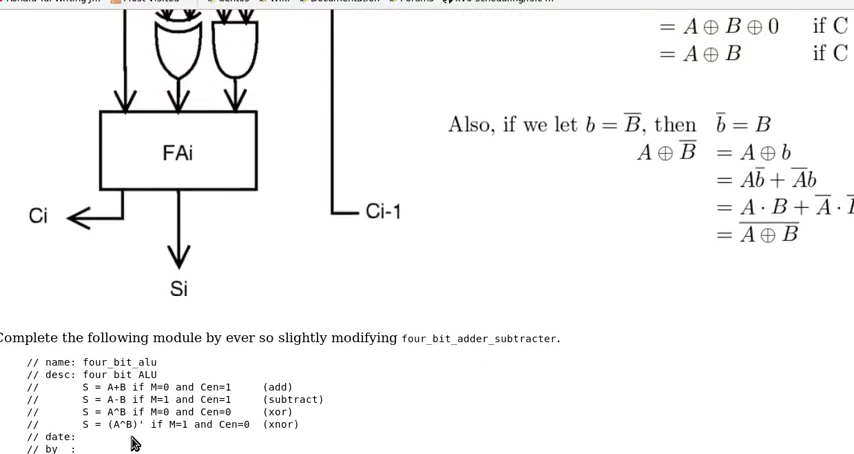
pyautogui.moveTo(120, 423)
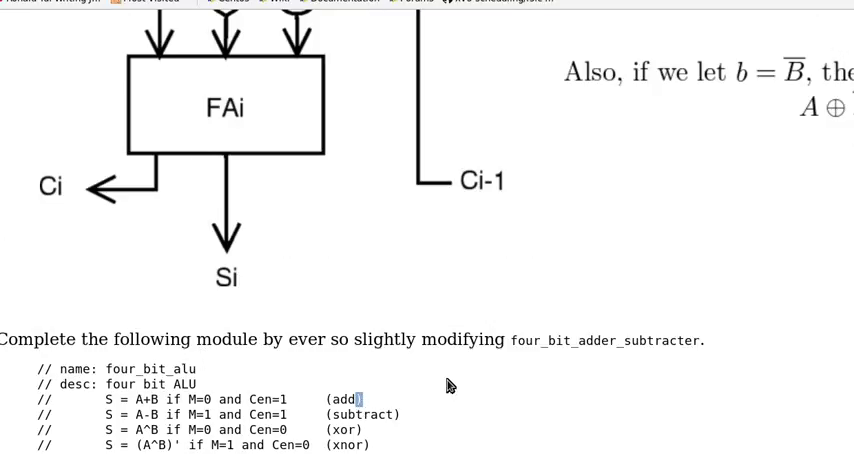
# Scroll to the four_bit_alu declaration with ports M, Cen, A, B, Cout and S.
pyautogui.scroll(-3)
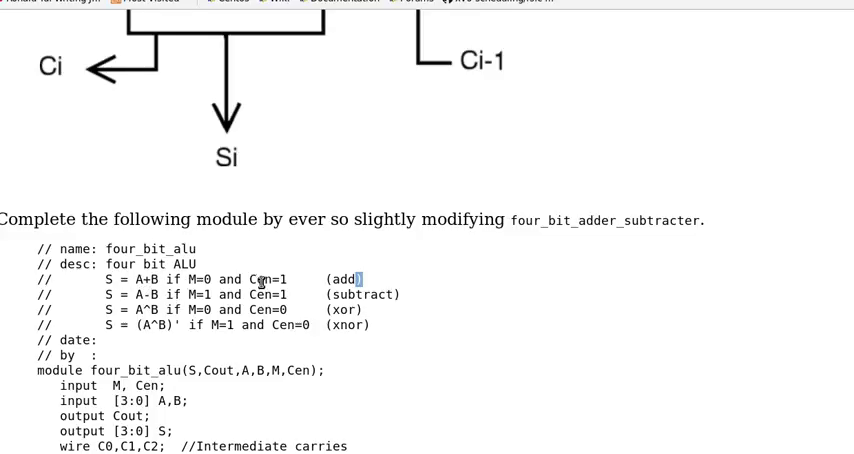
pyautogui.moveTo(112, 295)
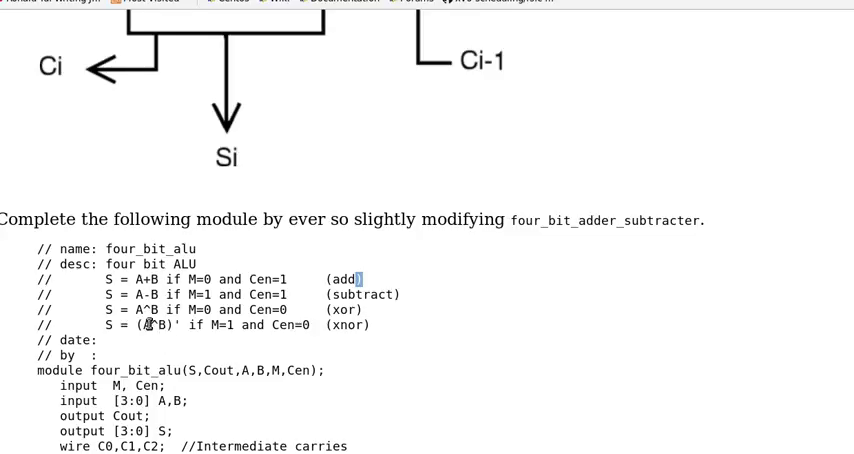
pyautogui.moveTo(197, 333)
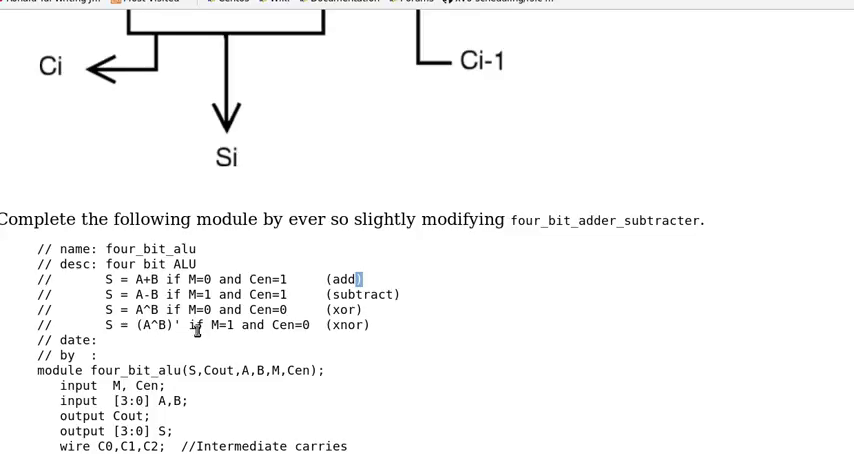
pyautogui.moveTo(270, 335)
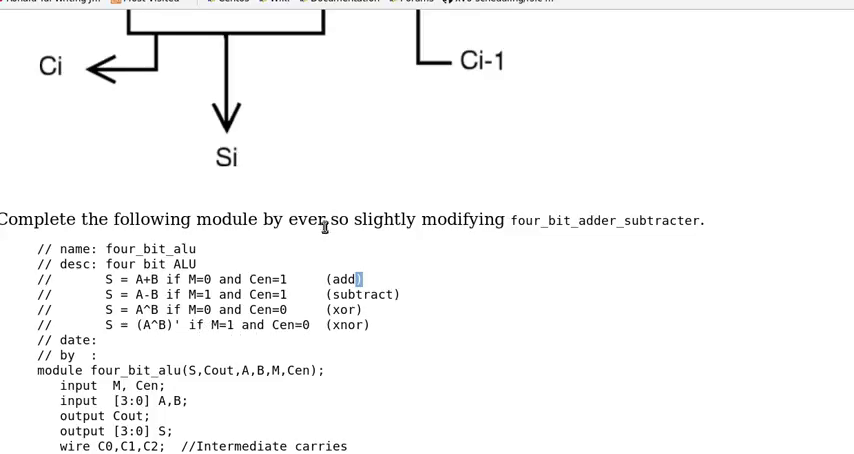
pyautogui.moveTo(479, 198)
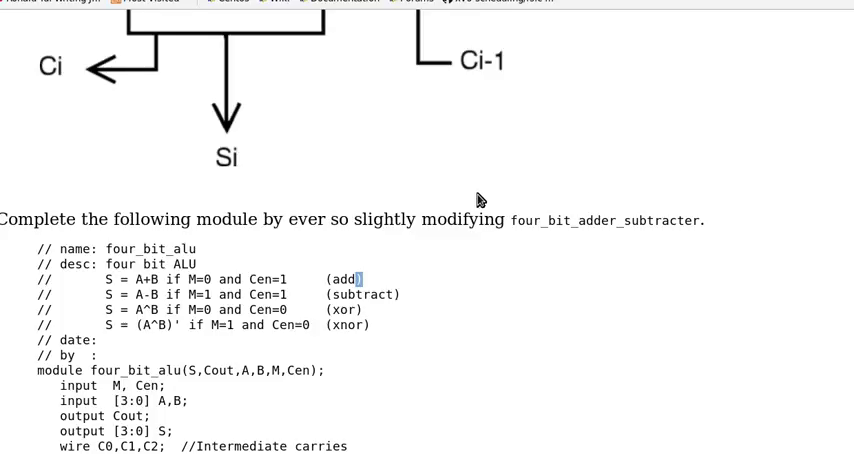
pyautogui.moveTo(480, 199)
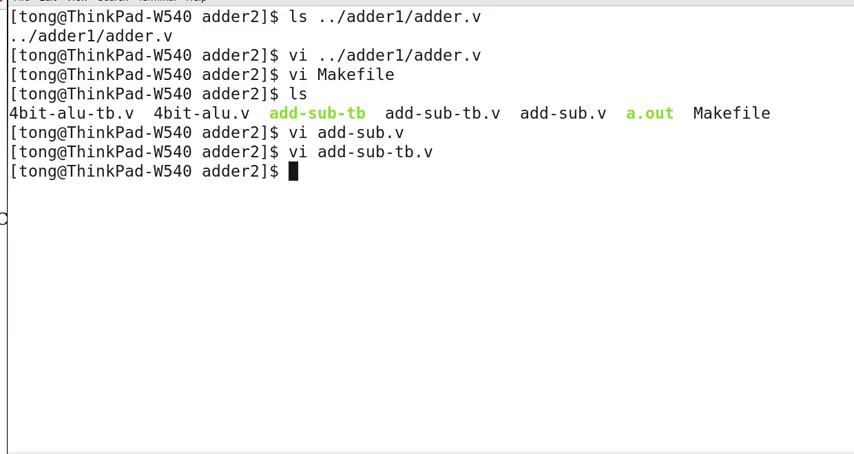
# Run vi 4bit-alu.v to view the four_bit_alu module with its gate instances.
pyautogui.write('vi')
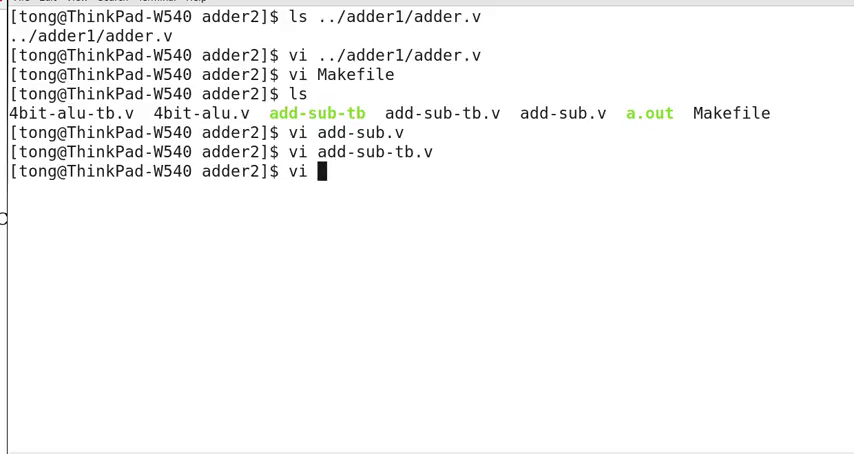
pyautogui.write('4bit-alu.')
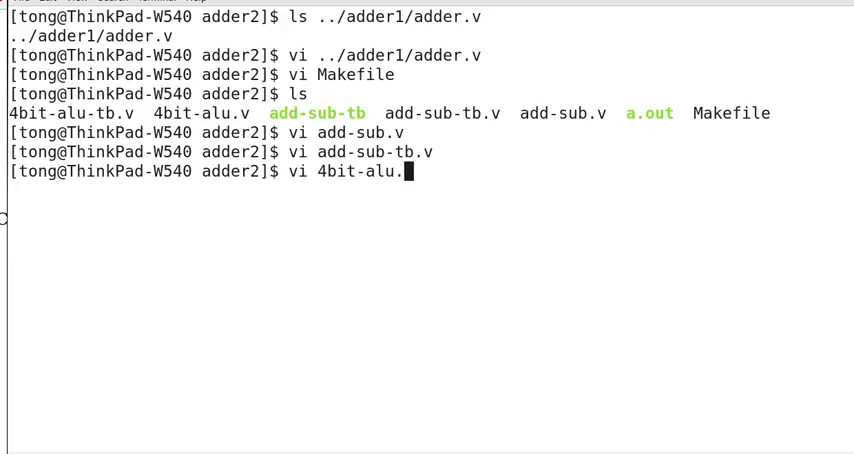
pyautogui.press('Return')
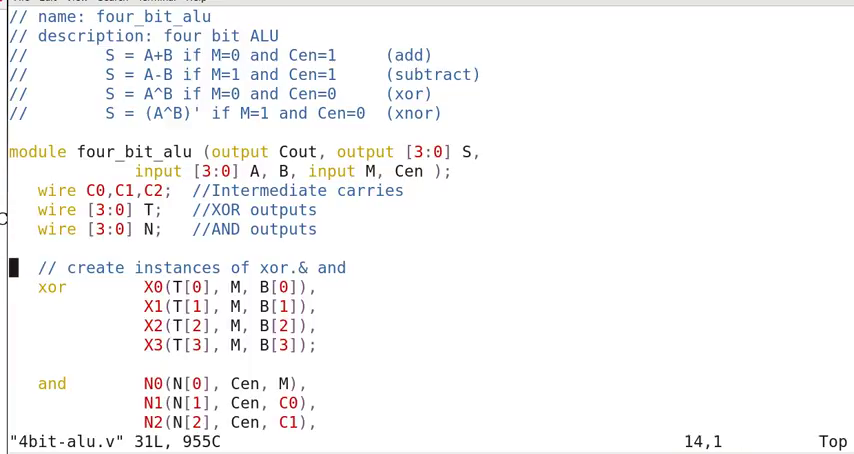
pyautogui.scroll(-3)
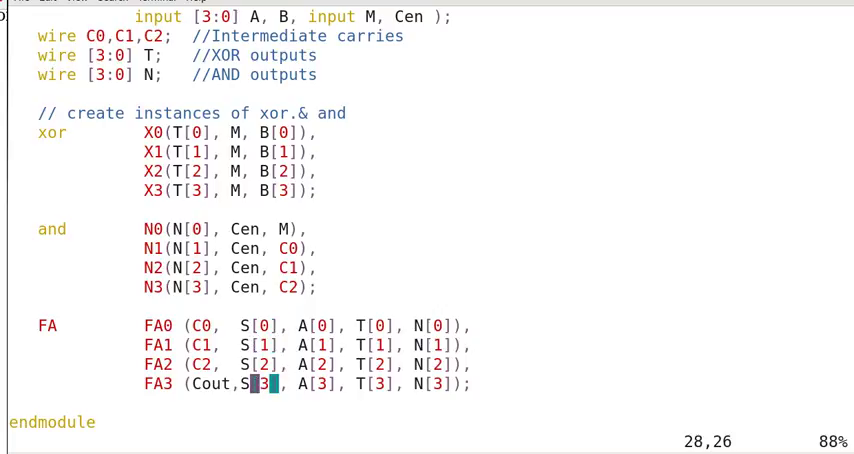
# Scroll through 4bit-alu.v, then quit Vim with :q, leaving the file unchanged.
pyautogui.click(304, 325)
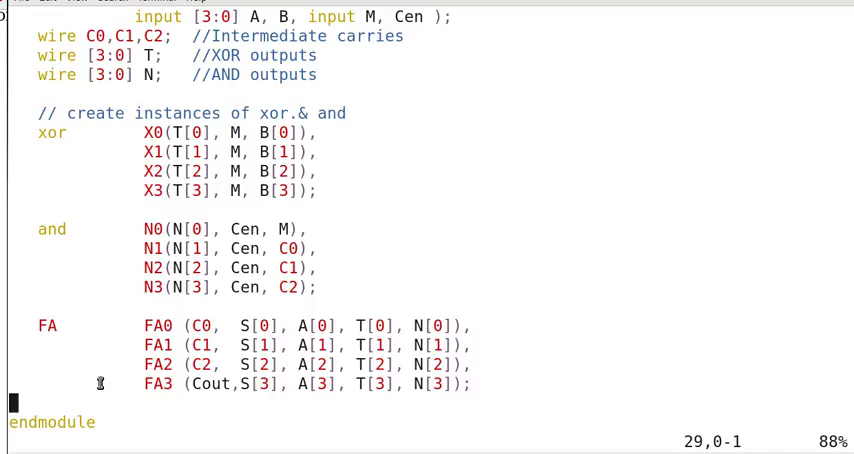
pyautogui.scroll(-3)
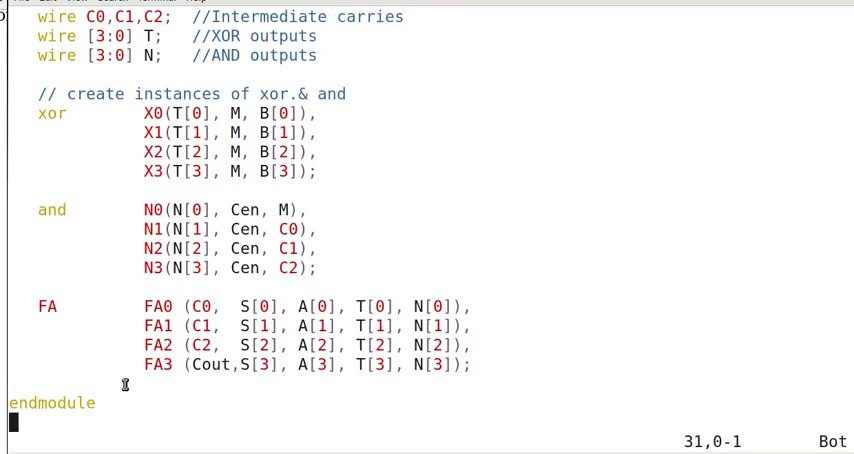
pyautogui.write(':q')
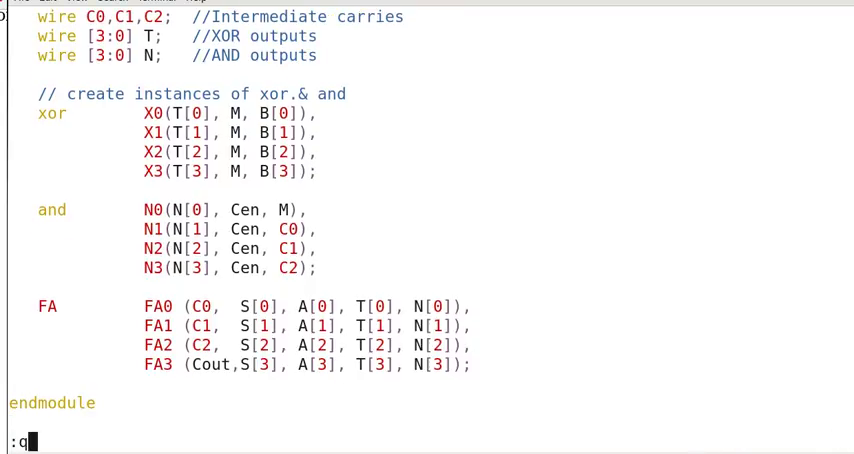
pyautogui.press('Return')
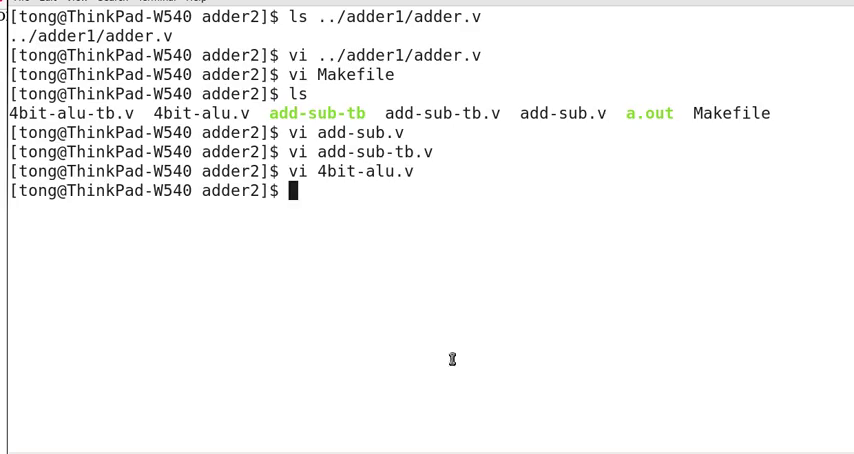
# Reopen 4bit-alu.v in Vim and run make 4bit-alu in a second terminal.
pyautogui.write('vi 4bit-alu.v')
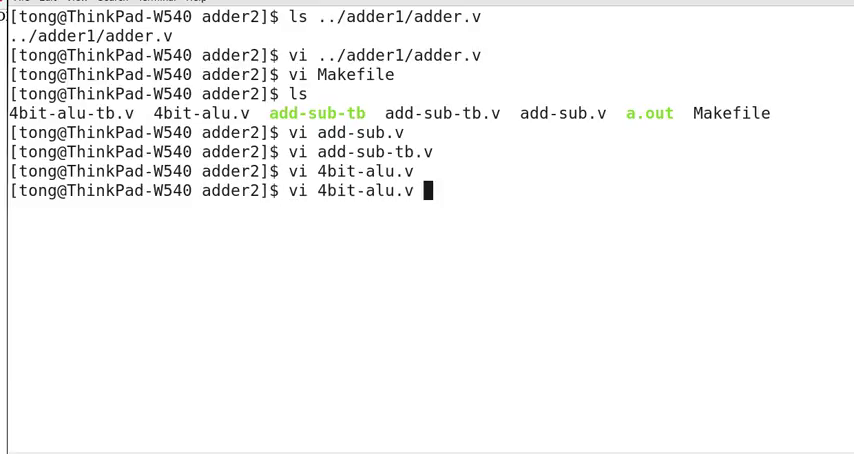
pyautogui.press('Return')
pyautogui.write('make')
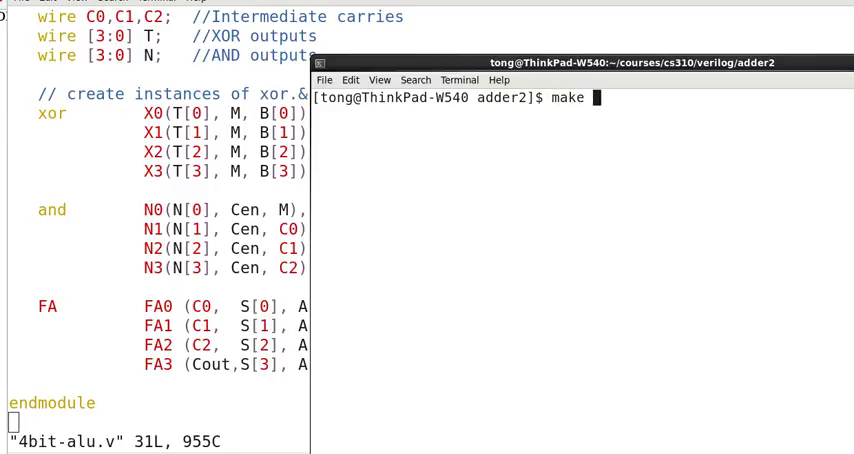
pyautogui.write('4bit-alu')
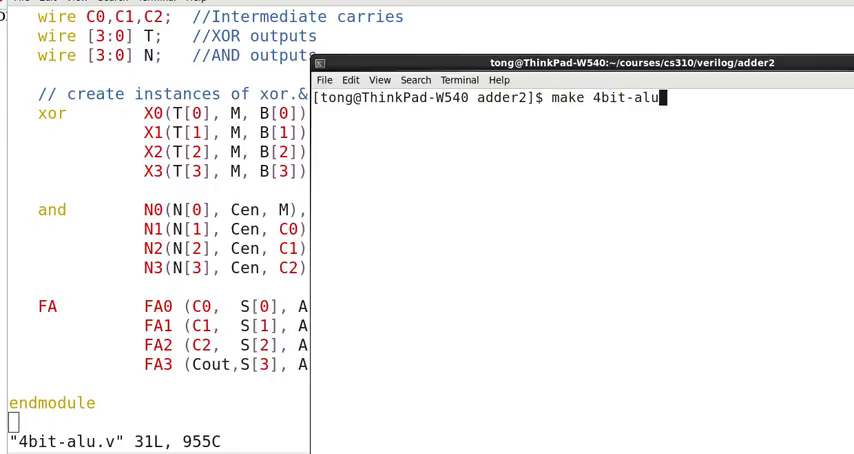
pyautogui.press('Return')
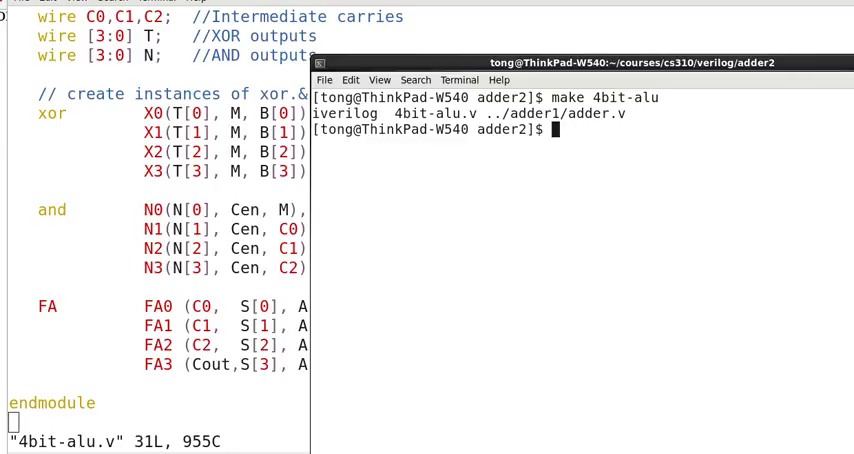
pyautogui.moveTo(112, 222)
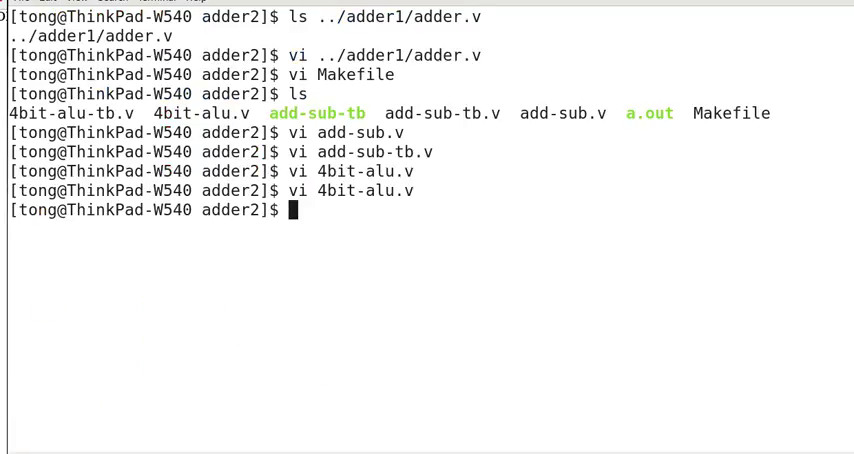
# Open 4bit-alu-tb.v and read its $monitor setup and #10 stimulus to $finish.
pyautogui.write('vi 4bit-alu')
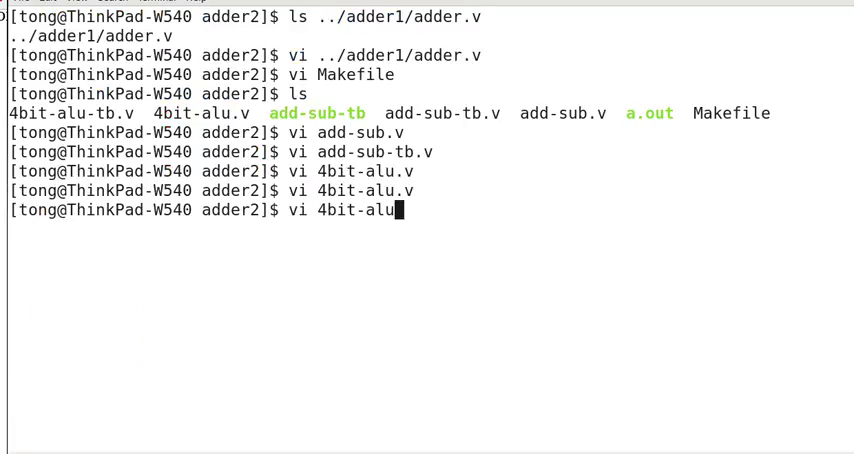
pyautogui.press('Return')
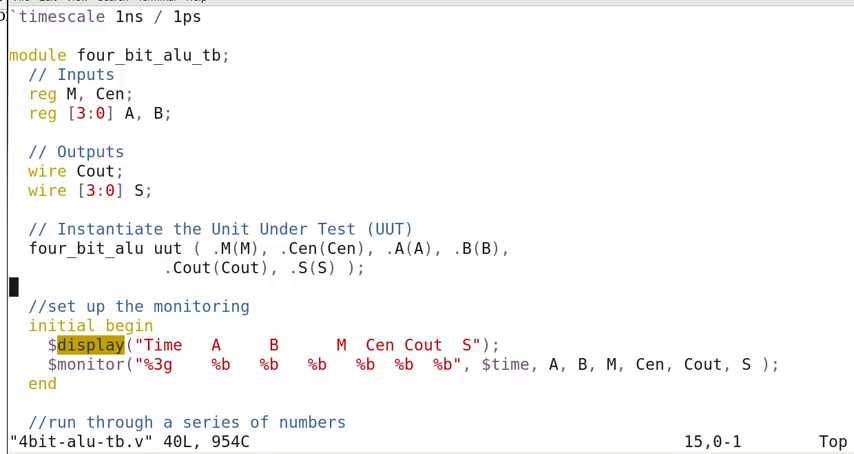
pyautogui.scroll(-3)
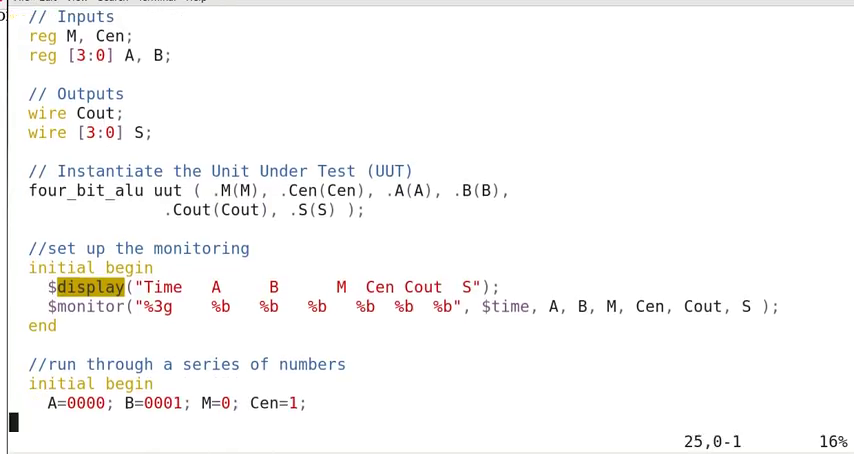
pyautogui.scroll(-3)
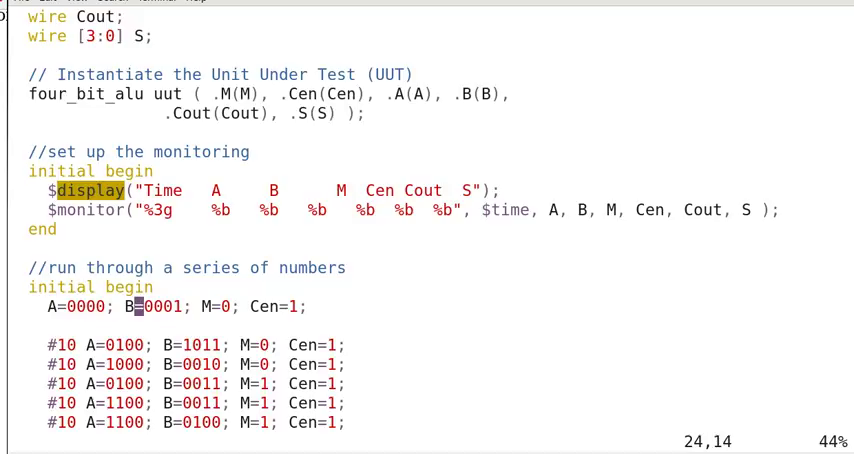
pyautogui.press('Right')
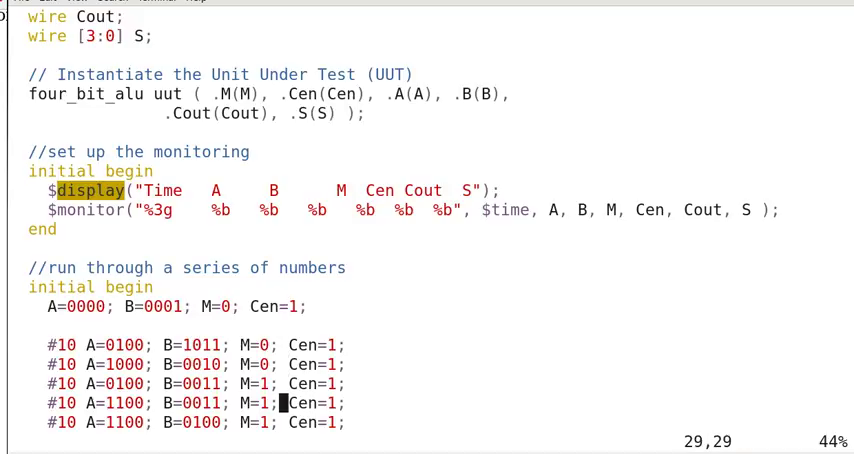
pyautogui.scroll(-3)
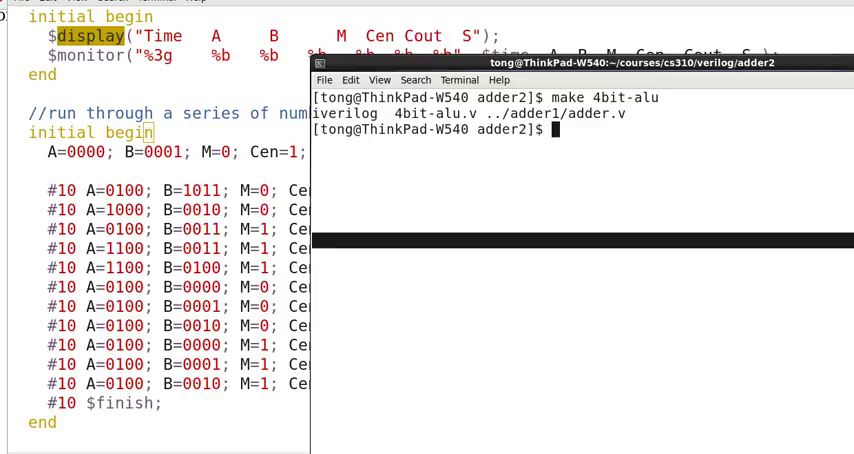
# Build the 4bit-alu-tb testbench executable with make.
pyautogui.write('make')
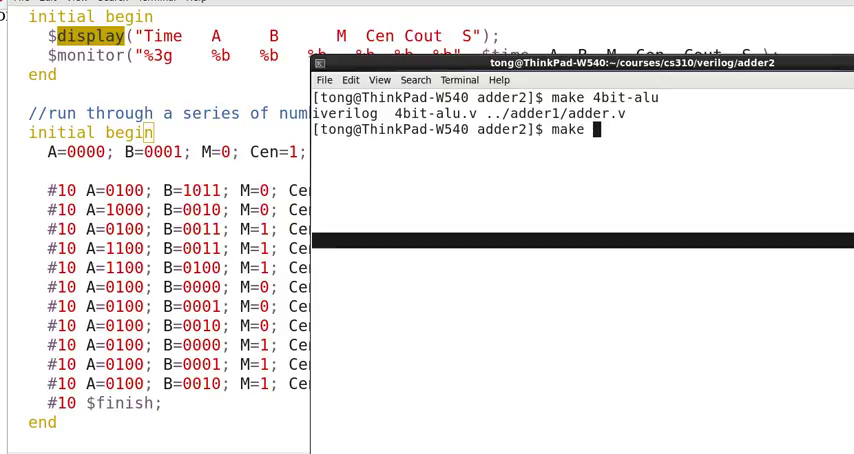
pyautogui.write('4')
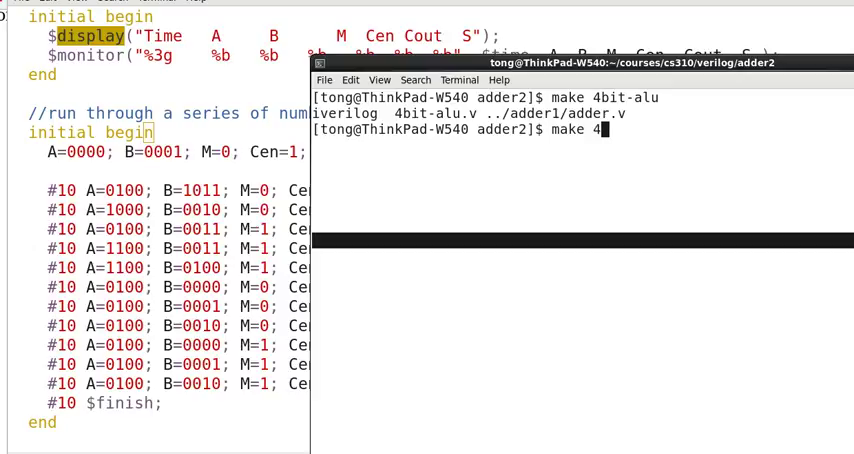
pyautogui.write('bit-alu-tb.v')
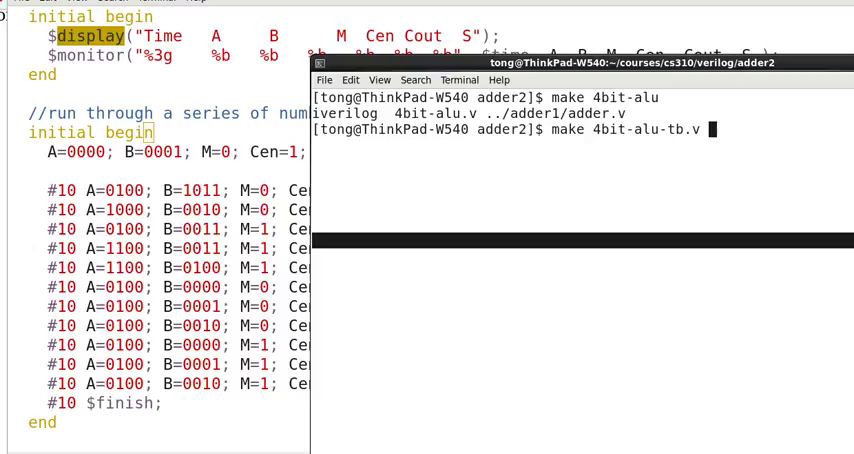
pyautogui.press('Return')
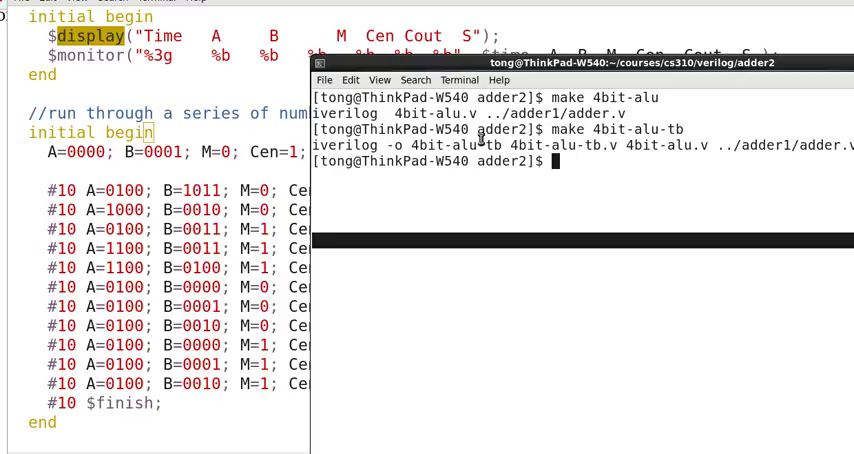
# Run ./4bit-alu-tb to print the A, B, M, Cen, Cout, S table to time 110.
pyautogui.write('./')
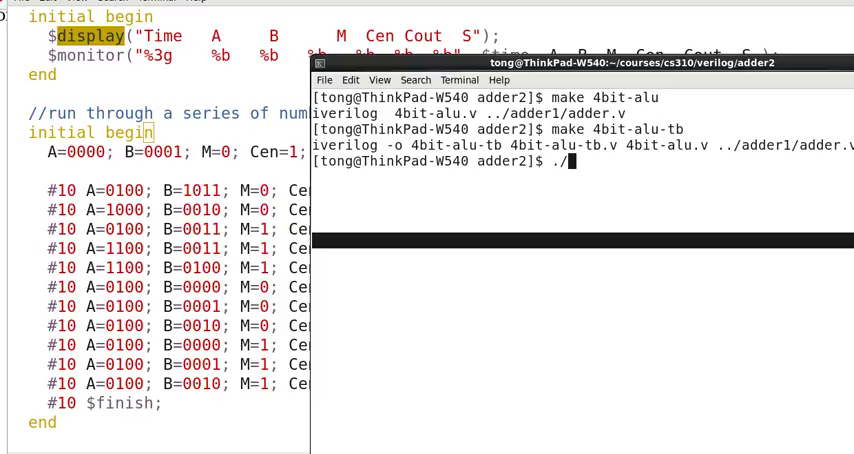
pyautogui.write('4bit-alu-tb')
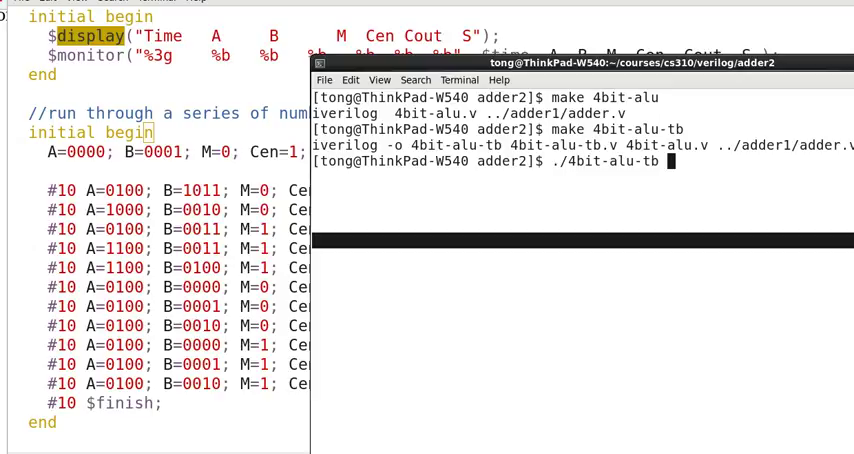
pyautogui.press('Return')
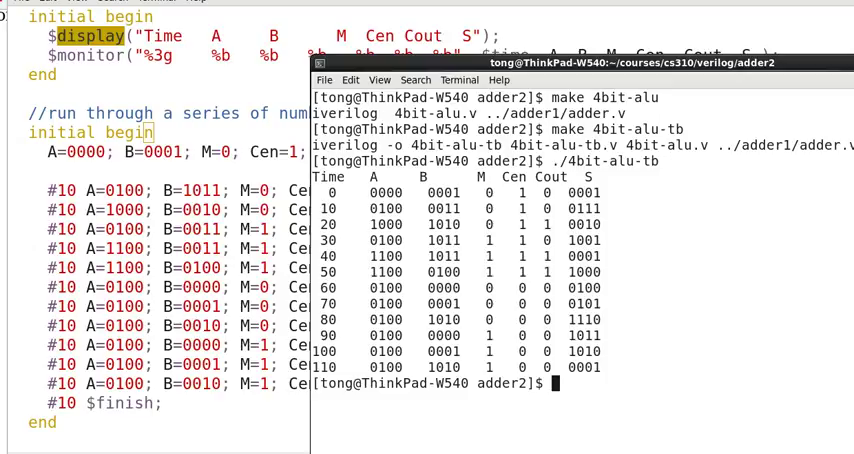